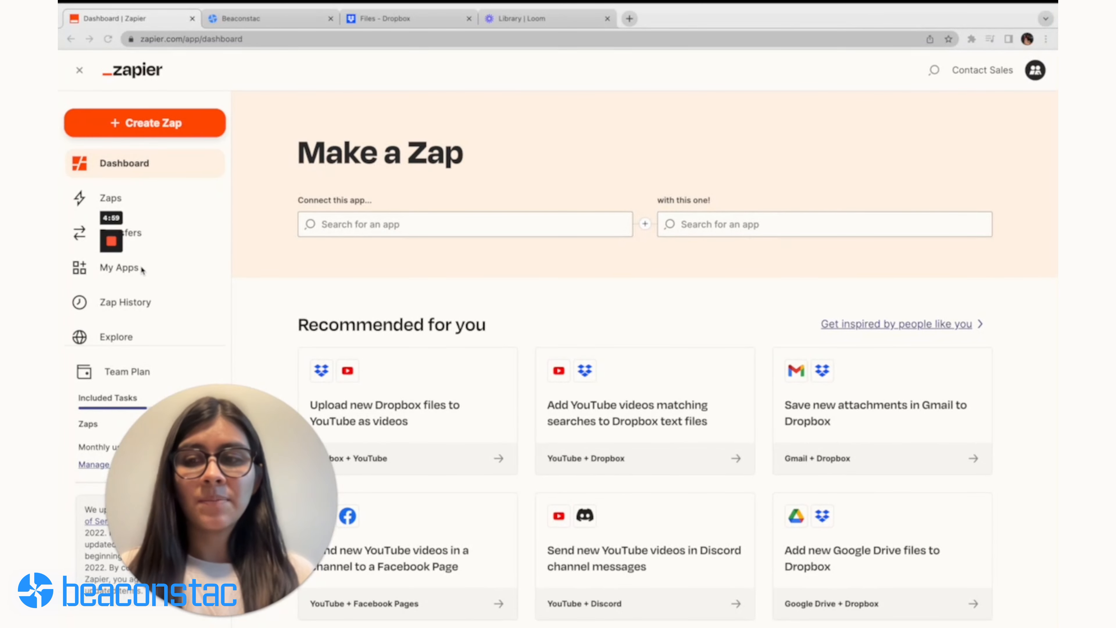
From My Apps, start adding a new Beaconstac connection to reach its authorization form
click(118, 267)
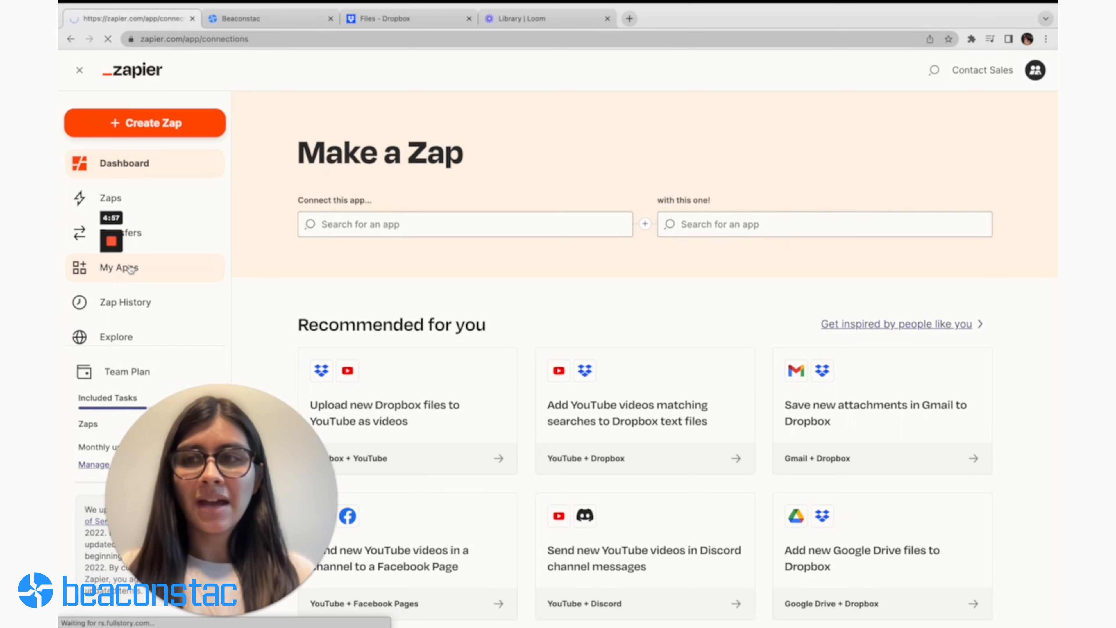
click(119, 267)
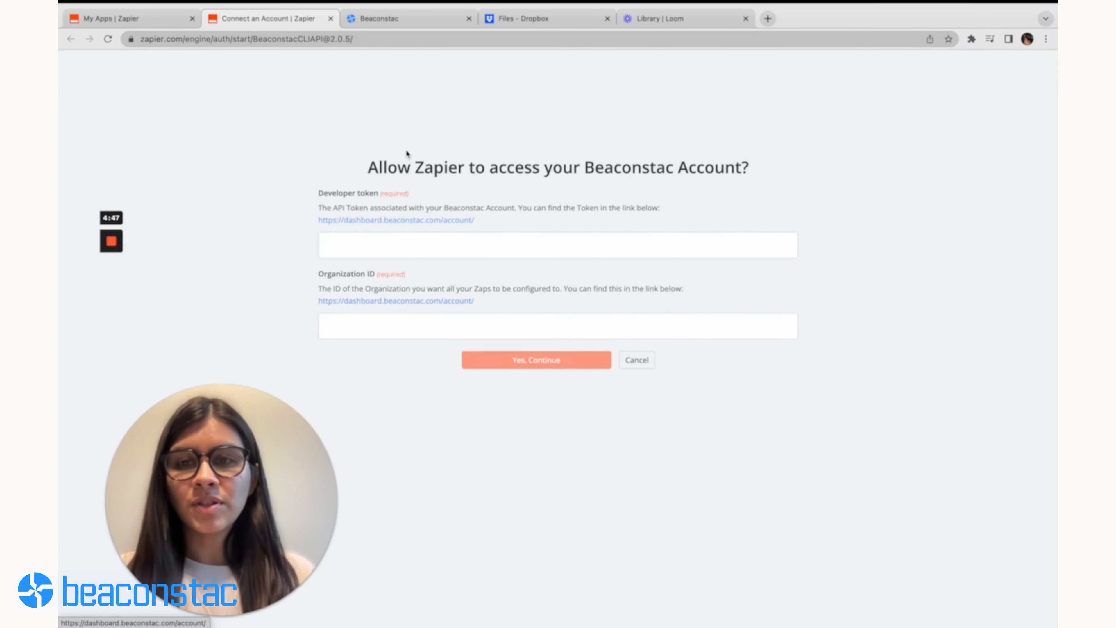
Copy the API key and organization ID from Beaconstac into the form and confirm the connection
click(407, 18)
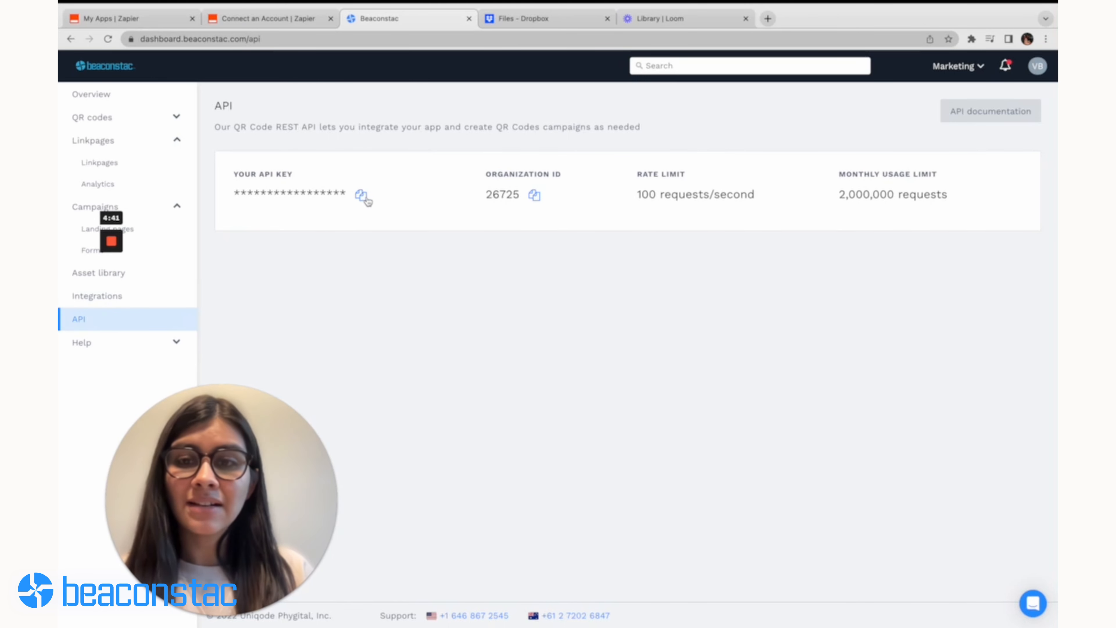
click(269, 18)
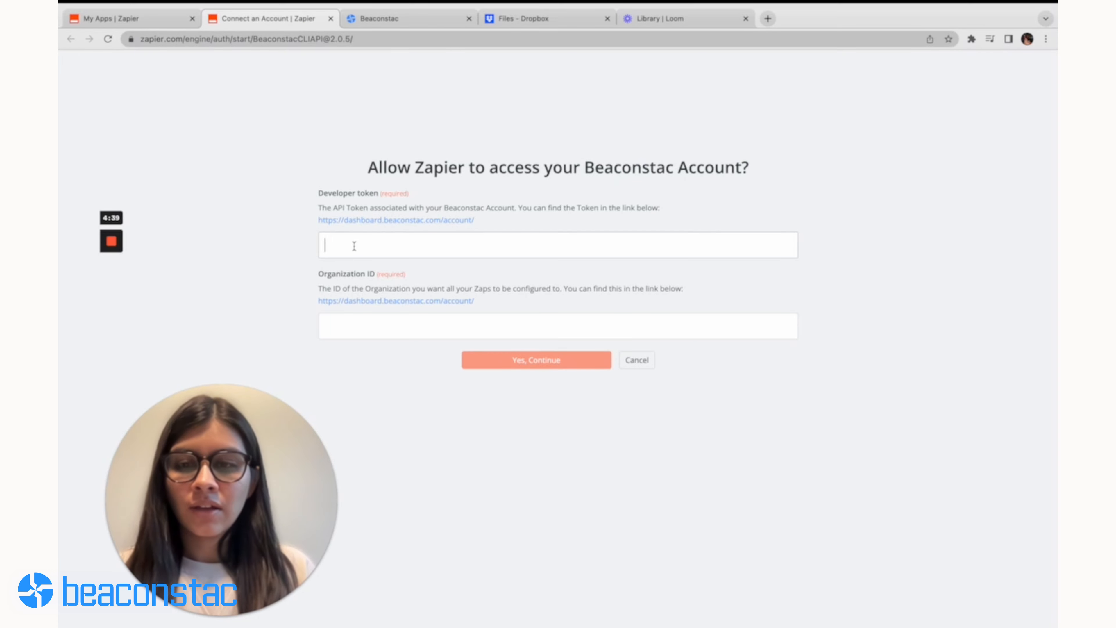
click(406, 18)
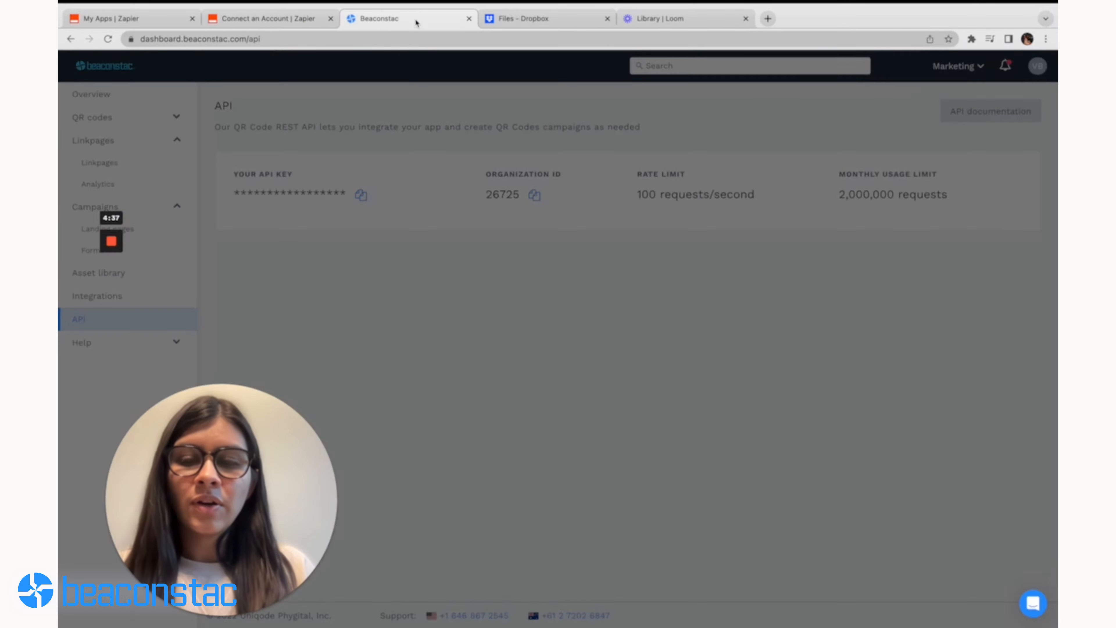
click(269, 18)
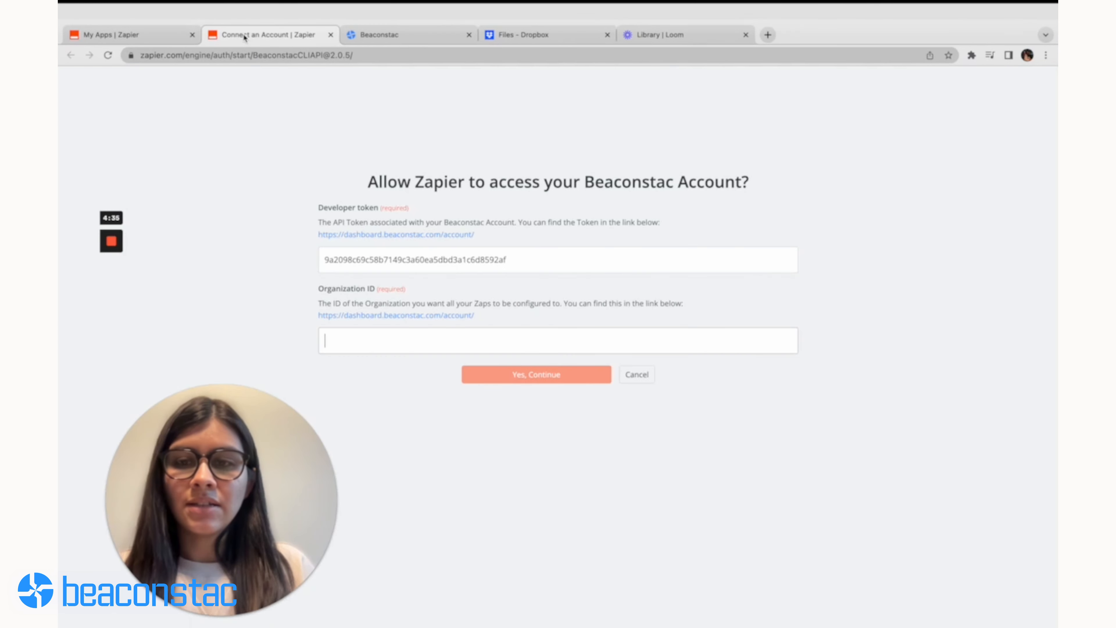
click(536, 359)
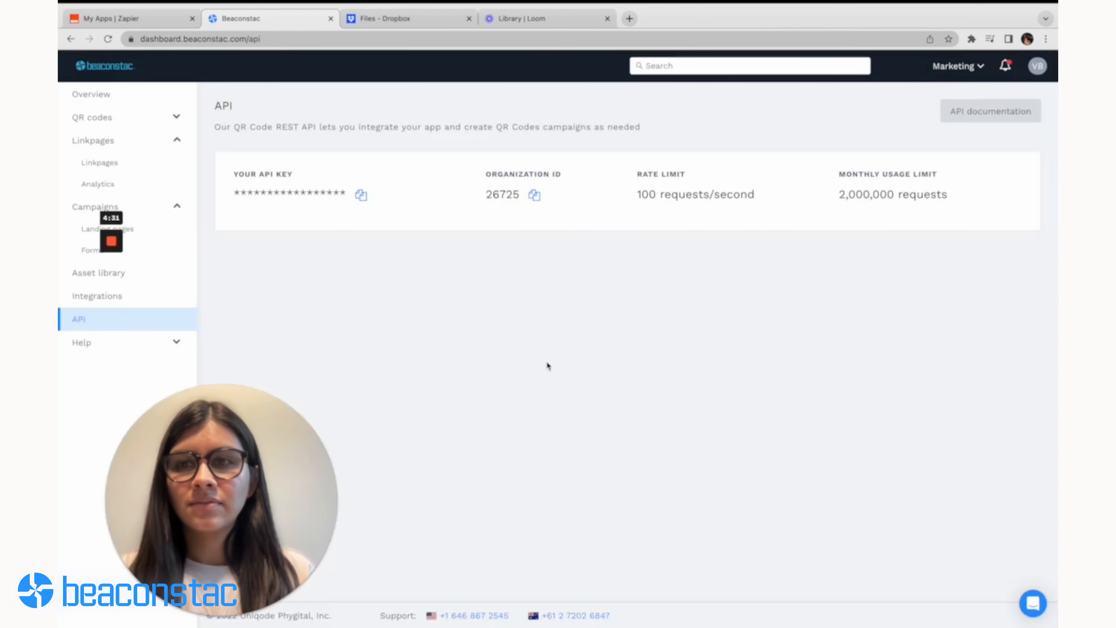
click(128, 18)
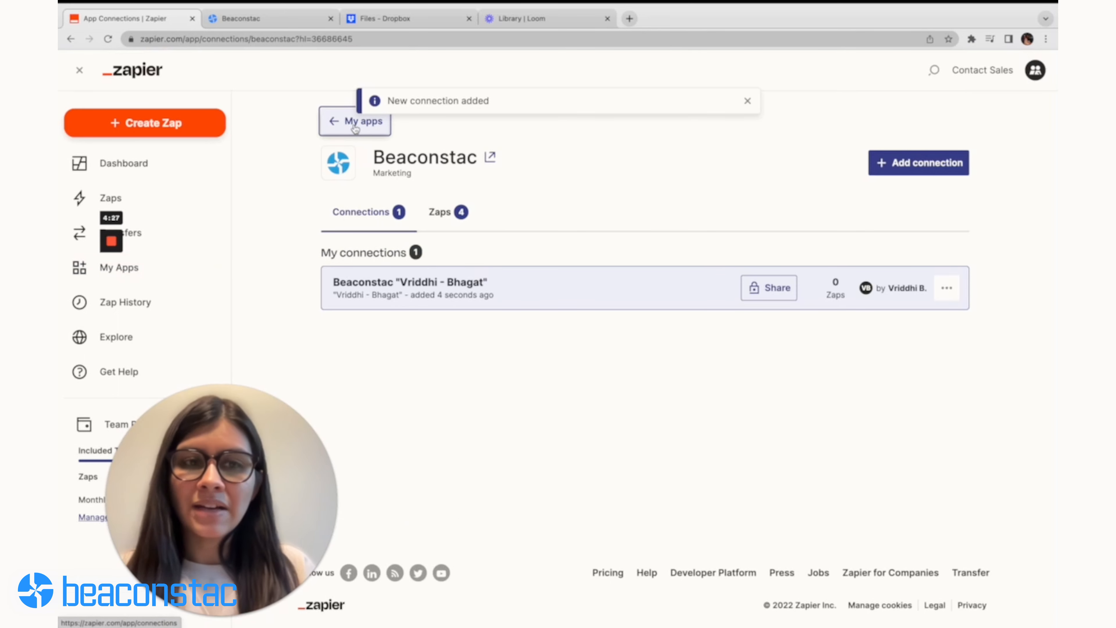
Search 'Dropbox' in My Apps, connect the Dropbox account, then go to the Zaps list
click(355, 120)
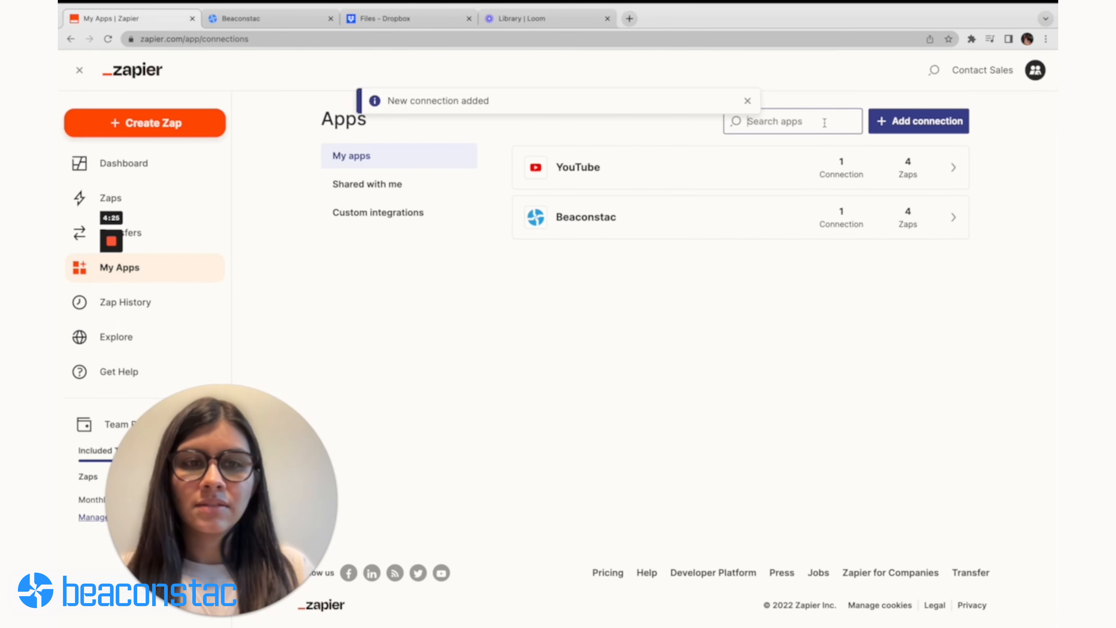
text(Dropbox)
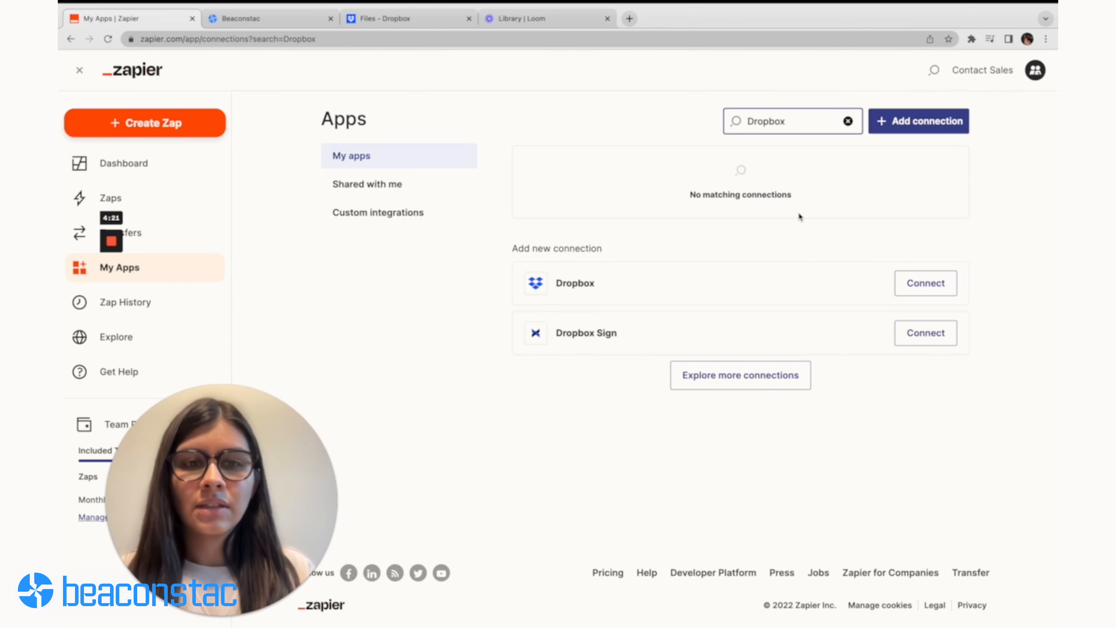
click(925, 282)
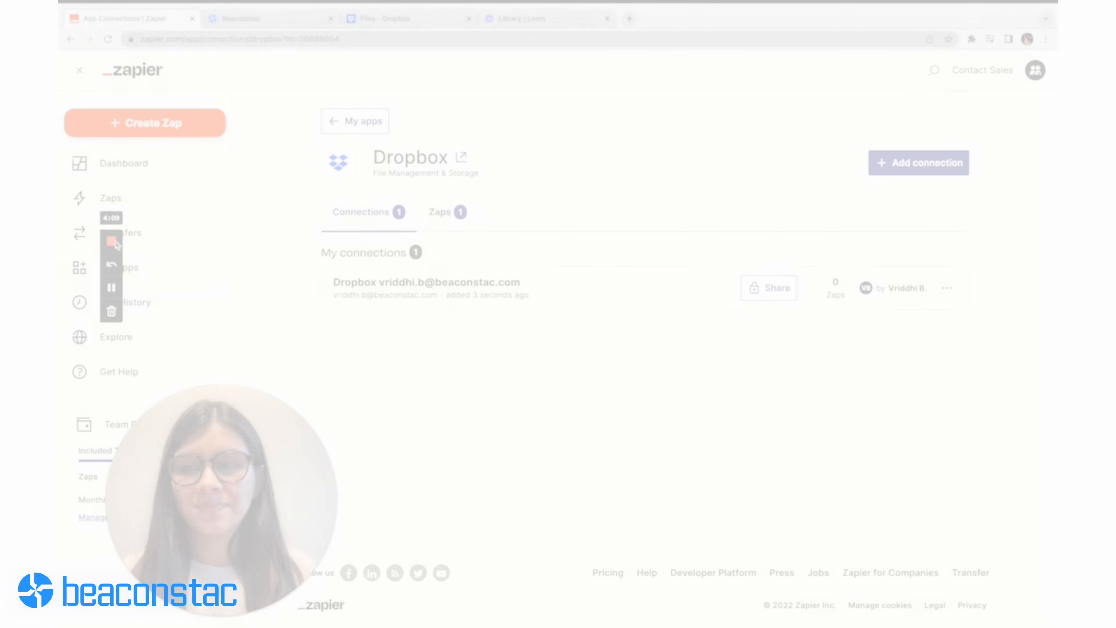
click(110, 198)
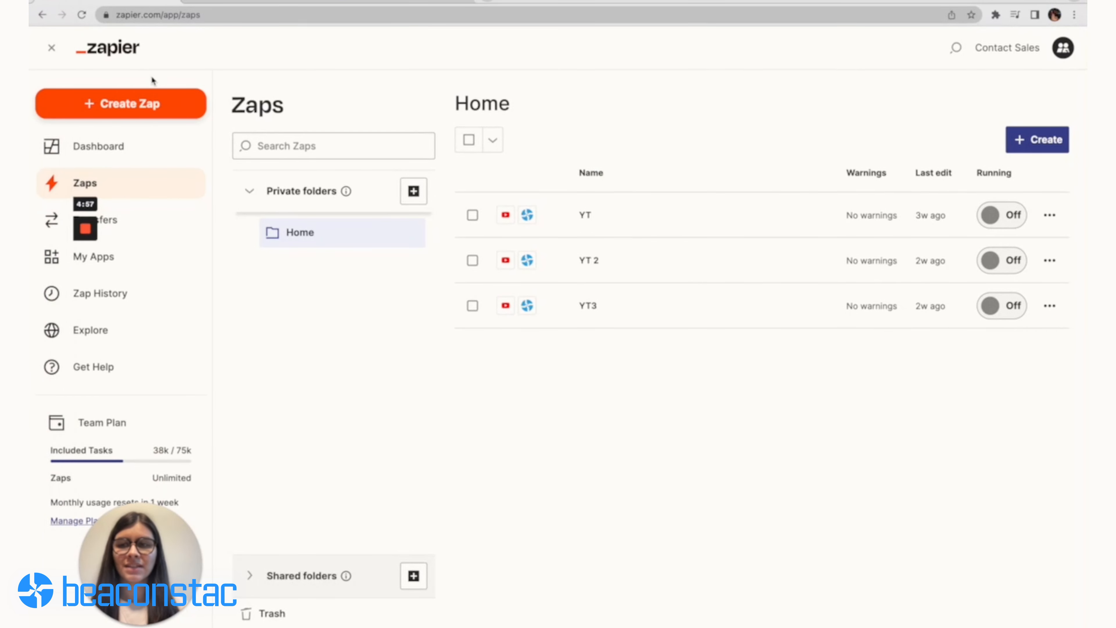
Create a new Zap and choose Dropbox as the trigger app
click(120, 103)
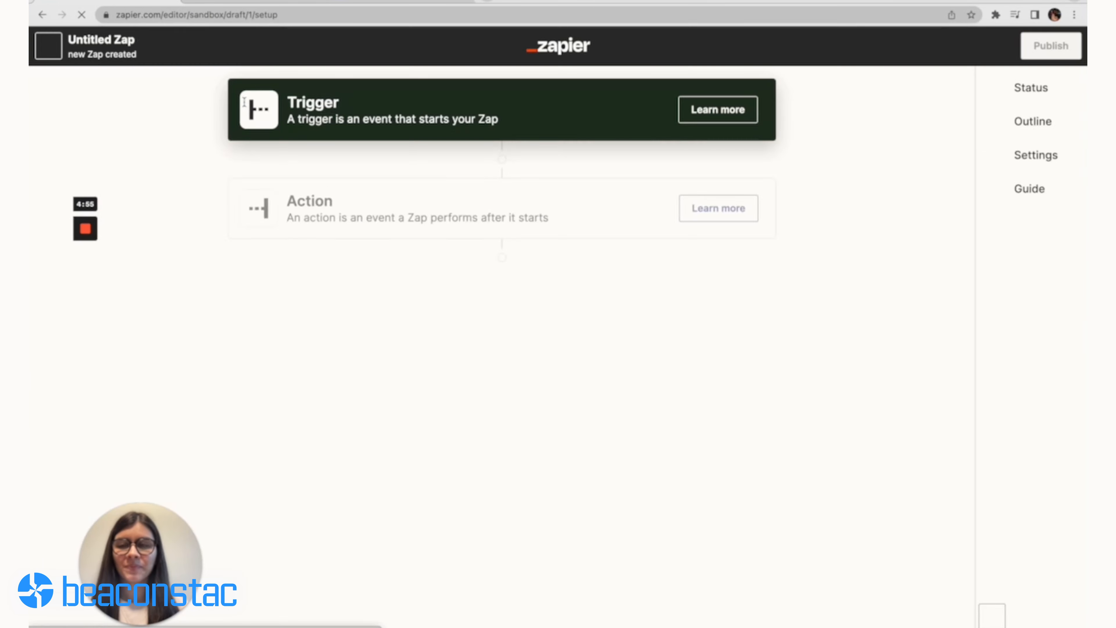
text(D)
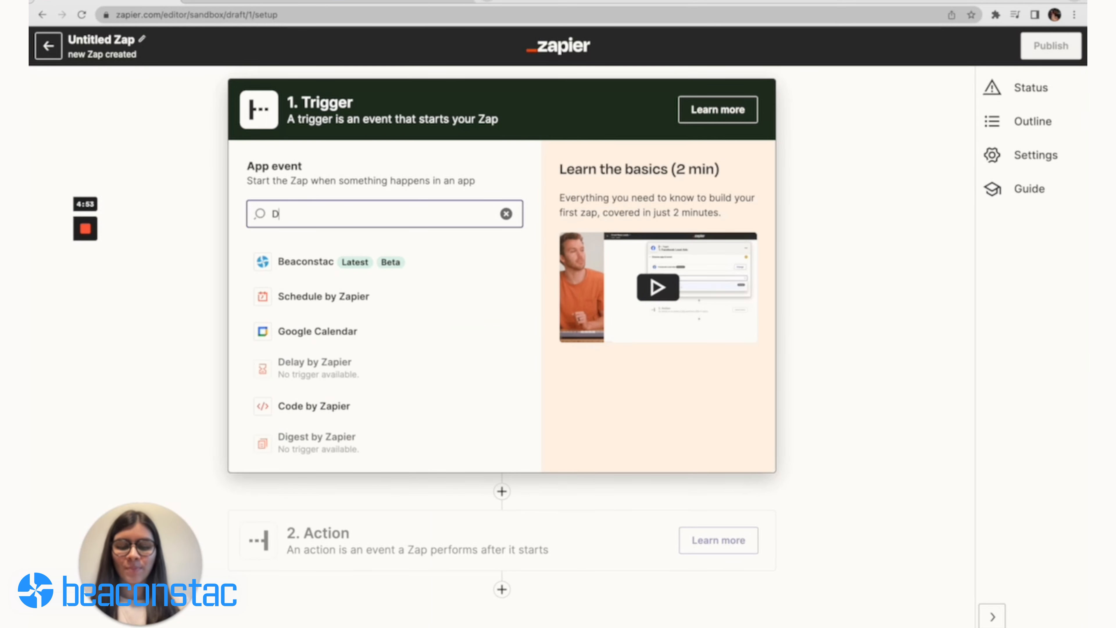
text(ropbox)
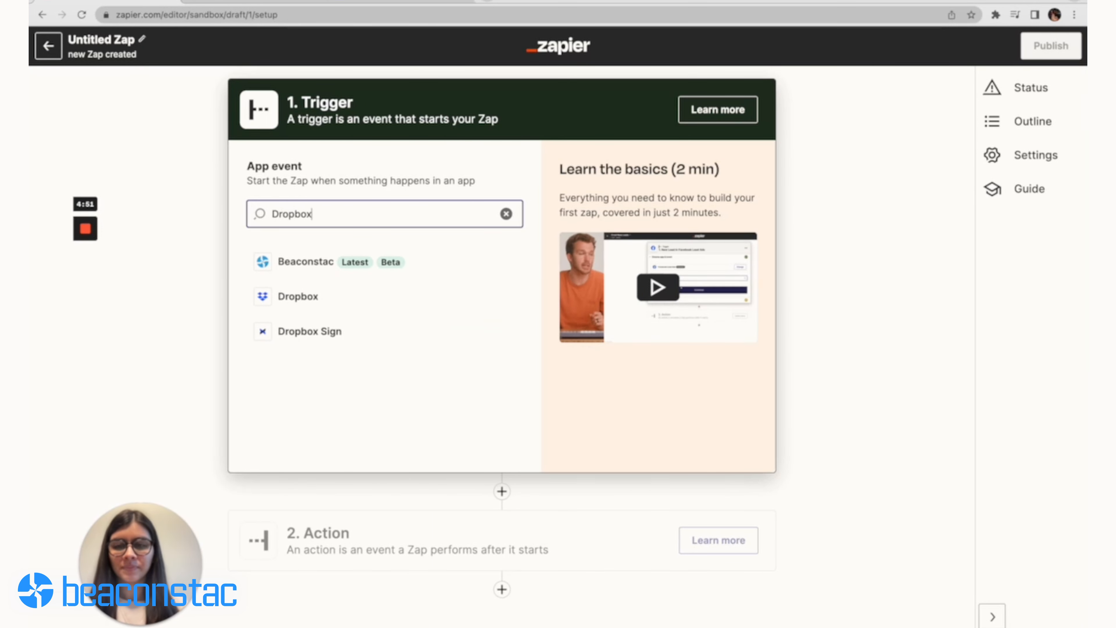
click(297, 296)
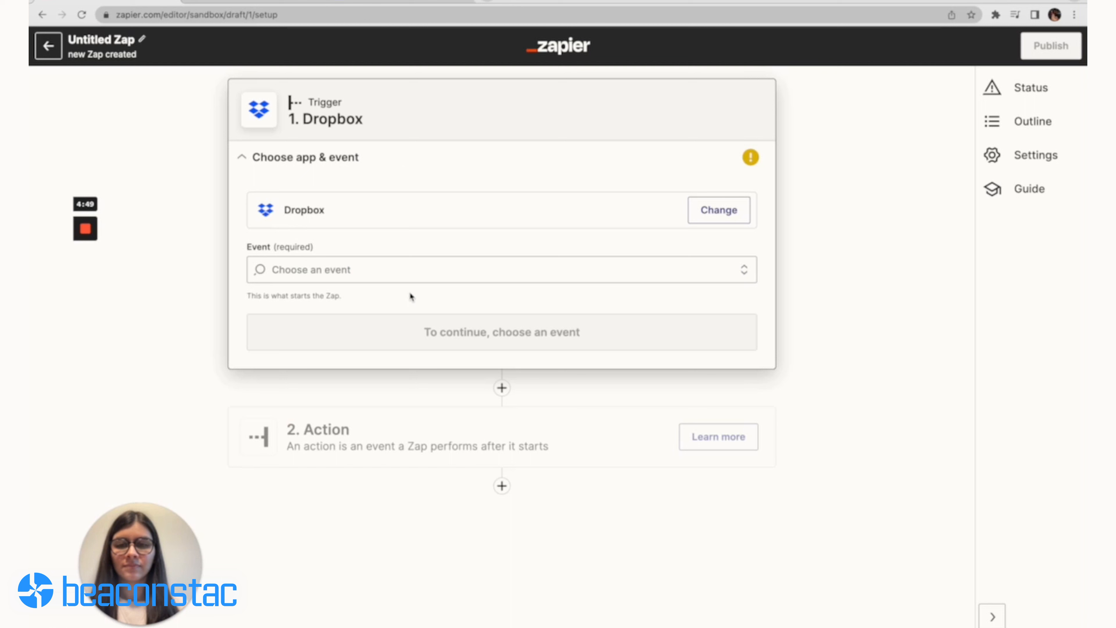
Pick the New File in Folder event and select the connected Dropbox account
click(501, 269)
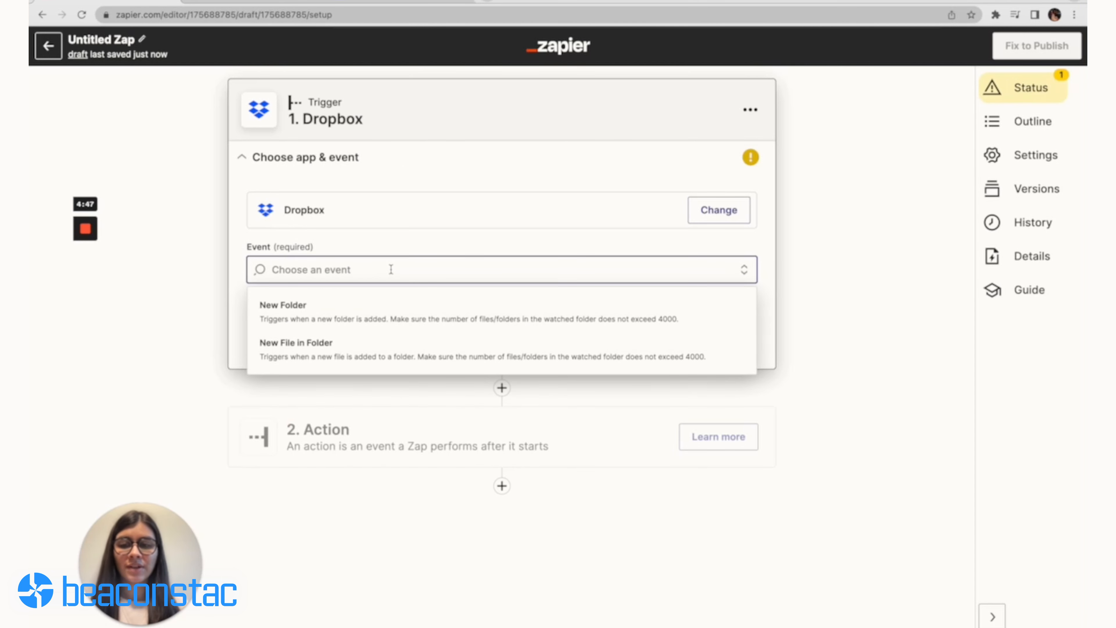
click(296, 342)
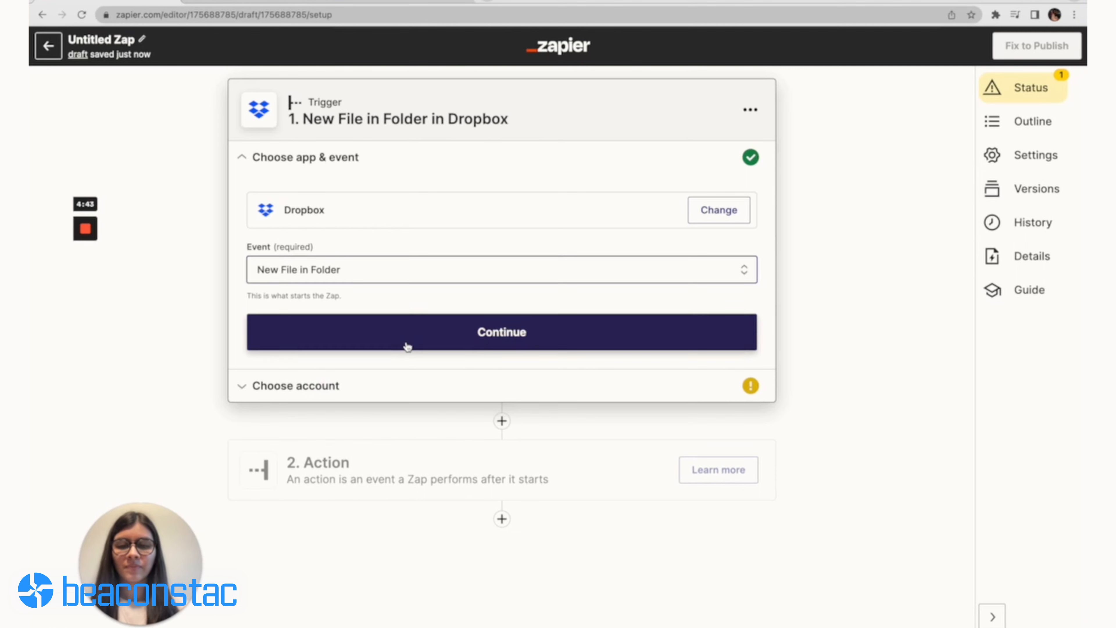
click(500, 332)
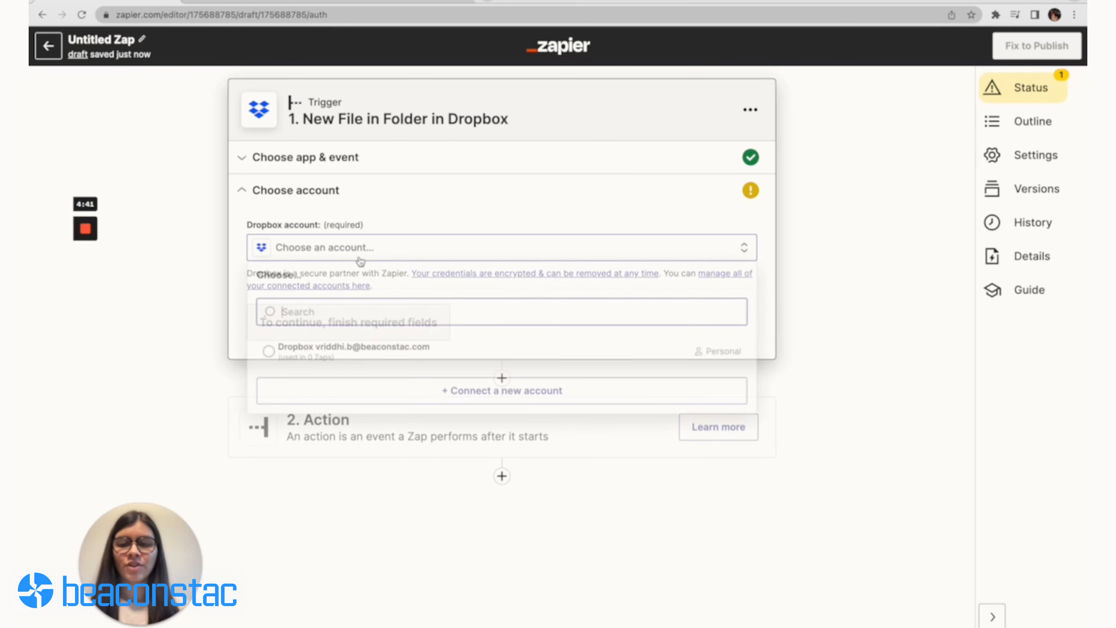
click(349, 349)
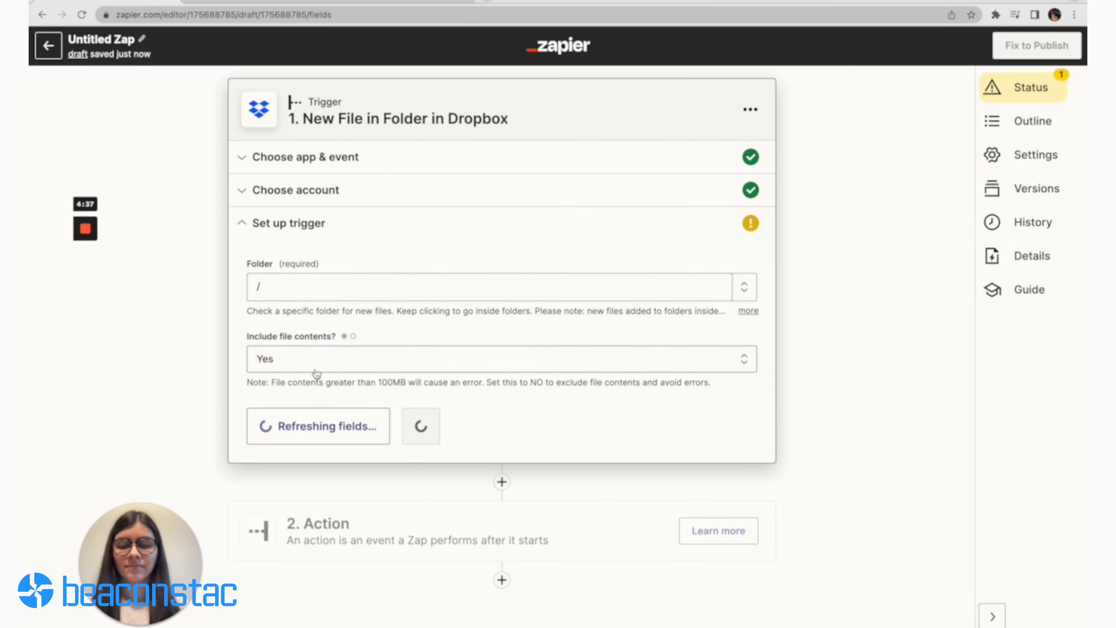
Watch the /Beaconstac folder, test the trigger to find a recent file, and continue
click(498, 286)
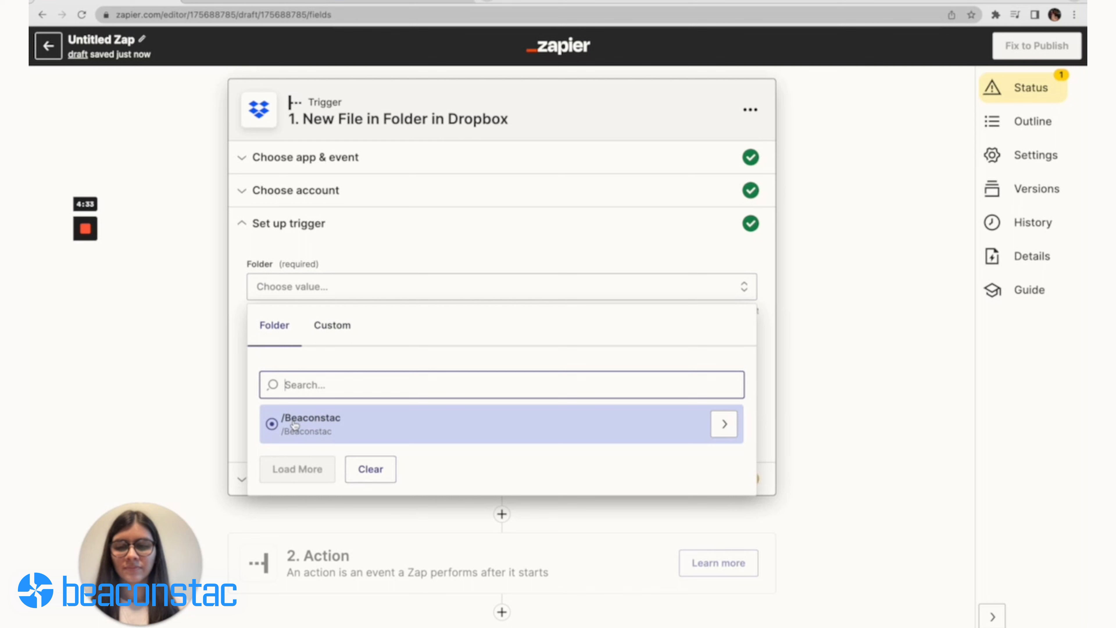
click(311, 418)
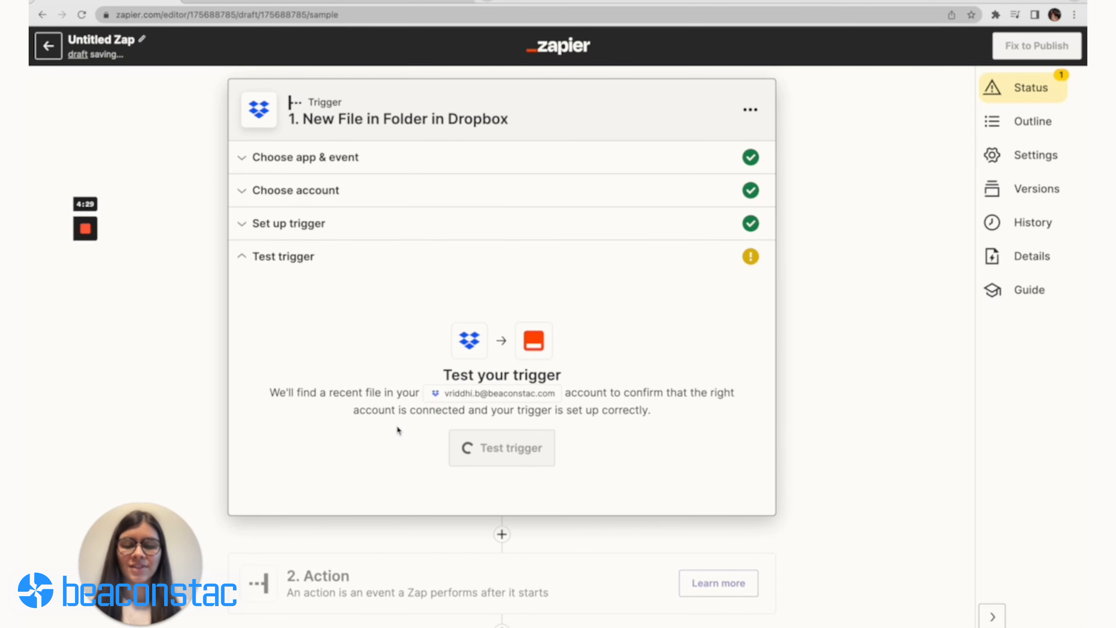
click(501, 448)
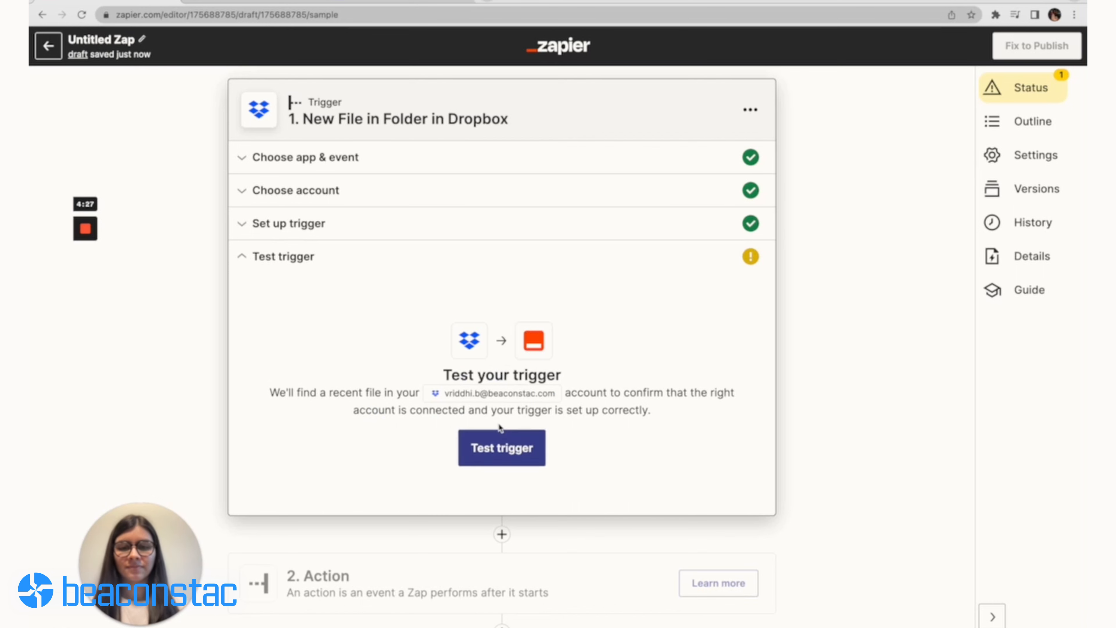
click(501, 448)
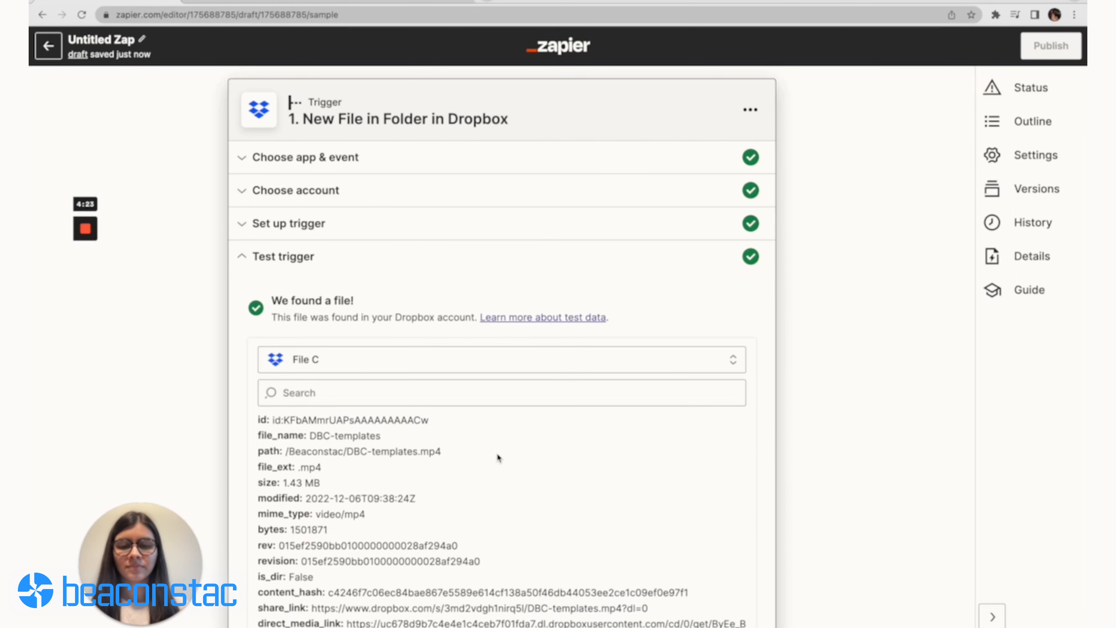
scroll(down, 3)
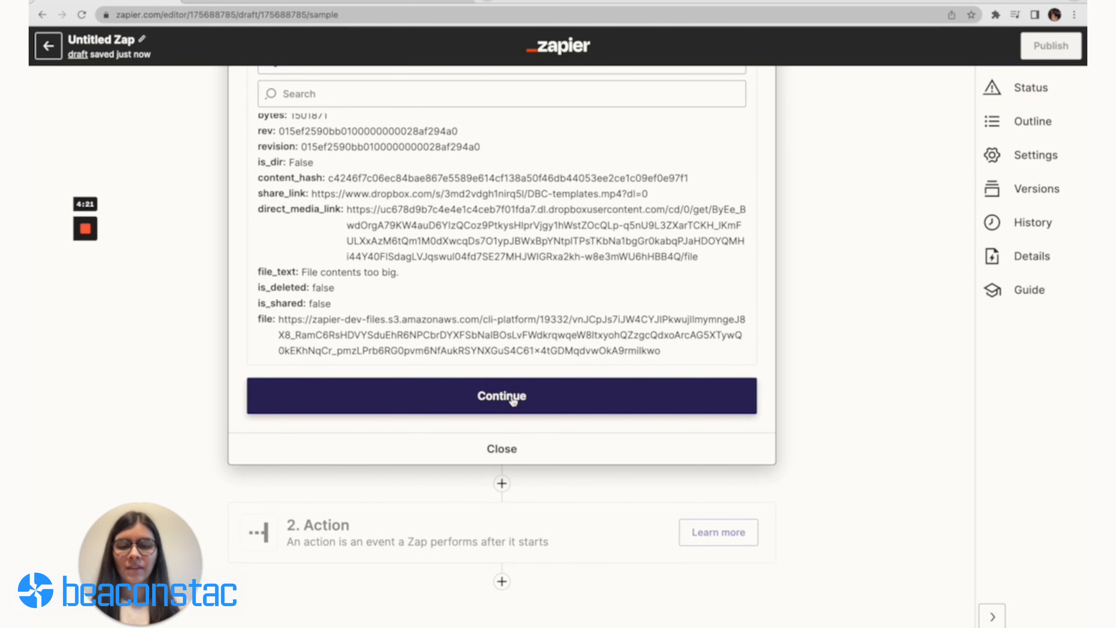
click(501, 396)
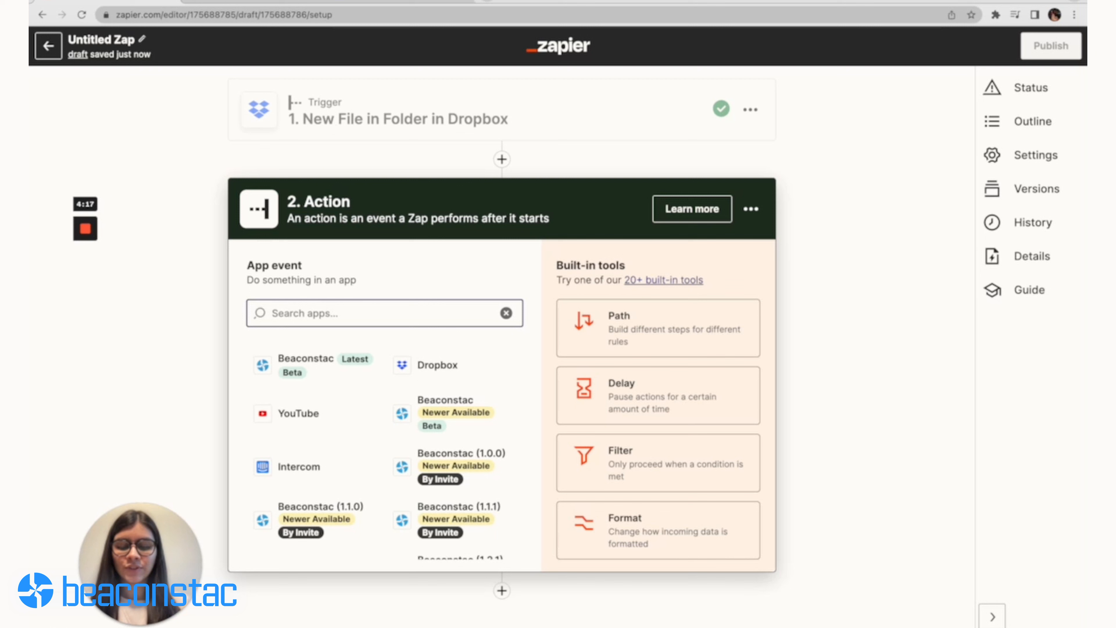
Choose Beaconstac's Create Dynamic QR Code event and select the connected Beaconstac account
text(Beaconstac)
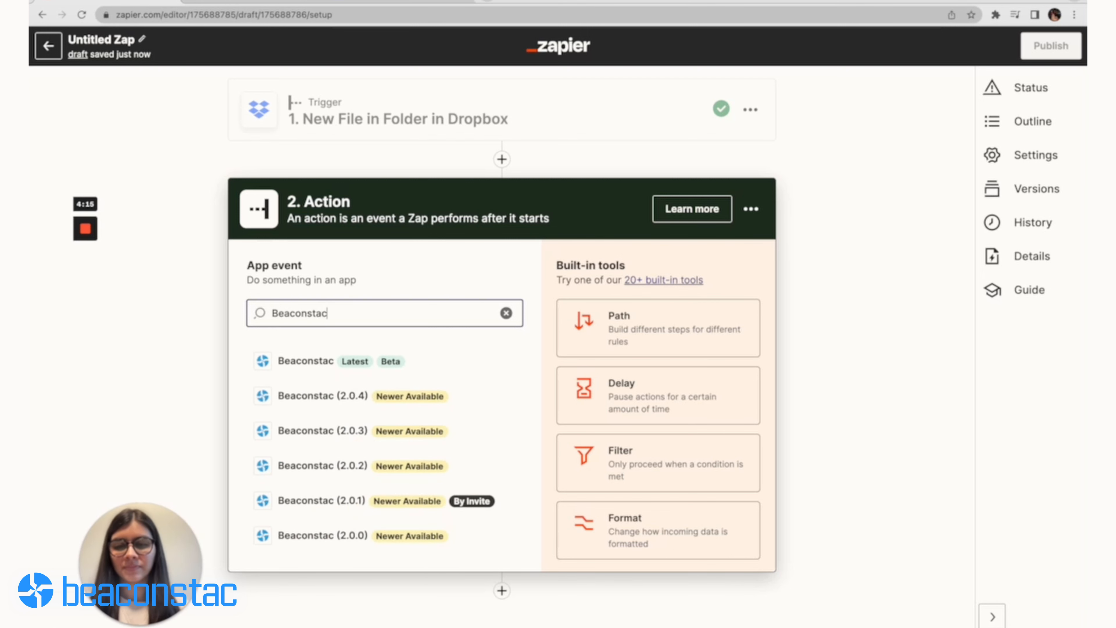
click(304, 361)
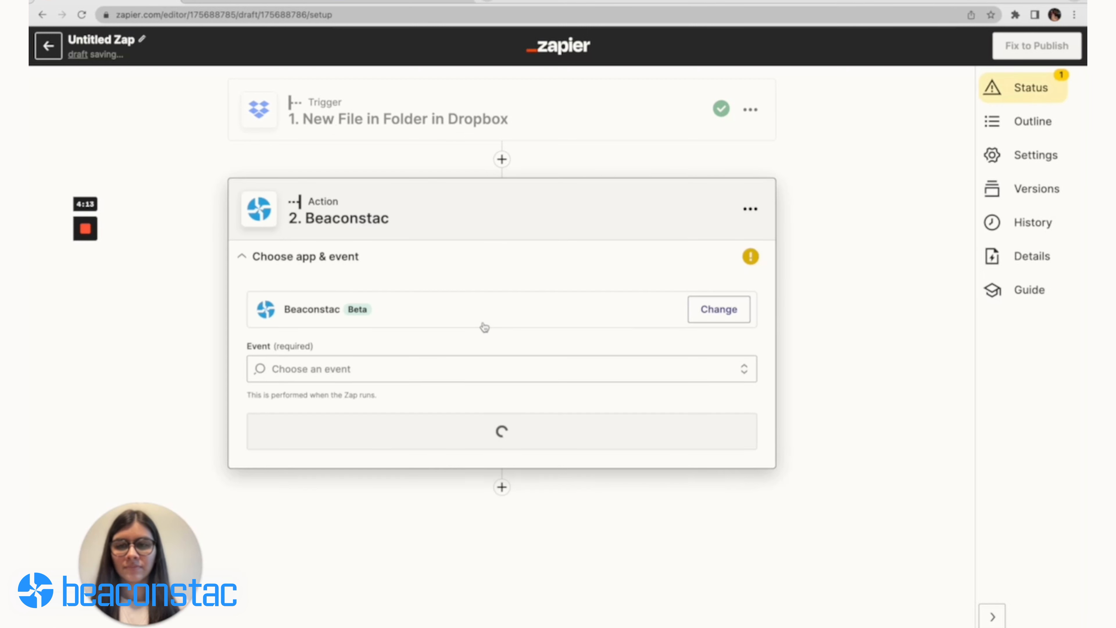
click(501, 368)
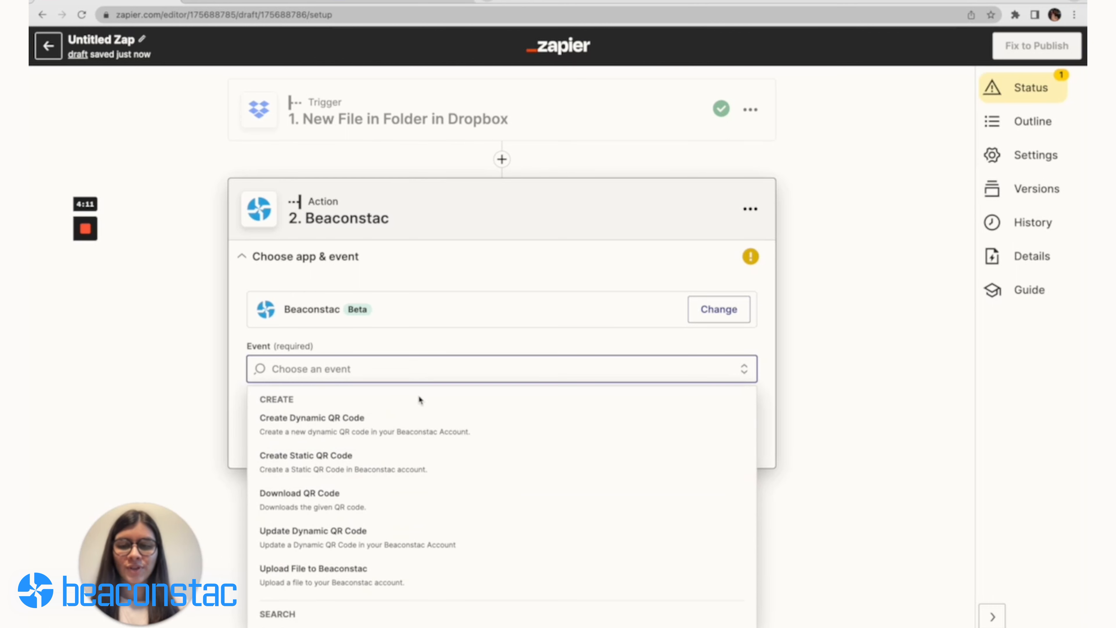
click(311, 417)
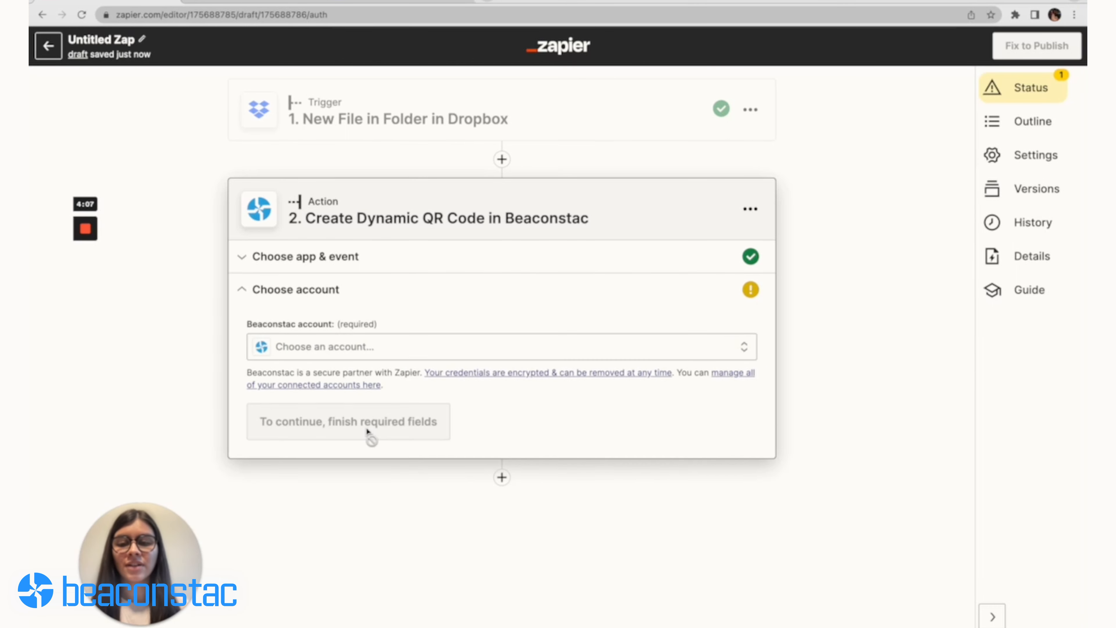
click(498, 346)
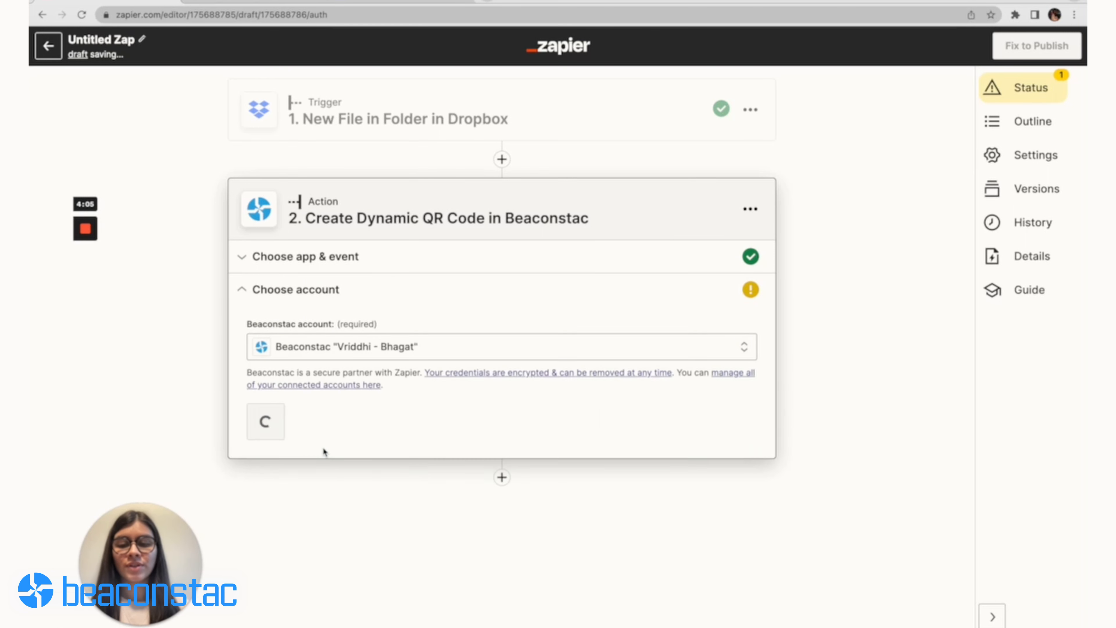
click(265, 421)
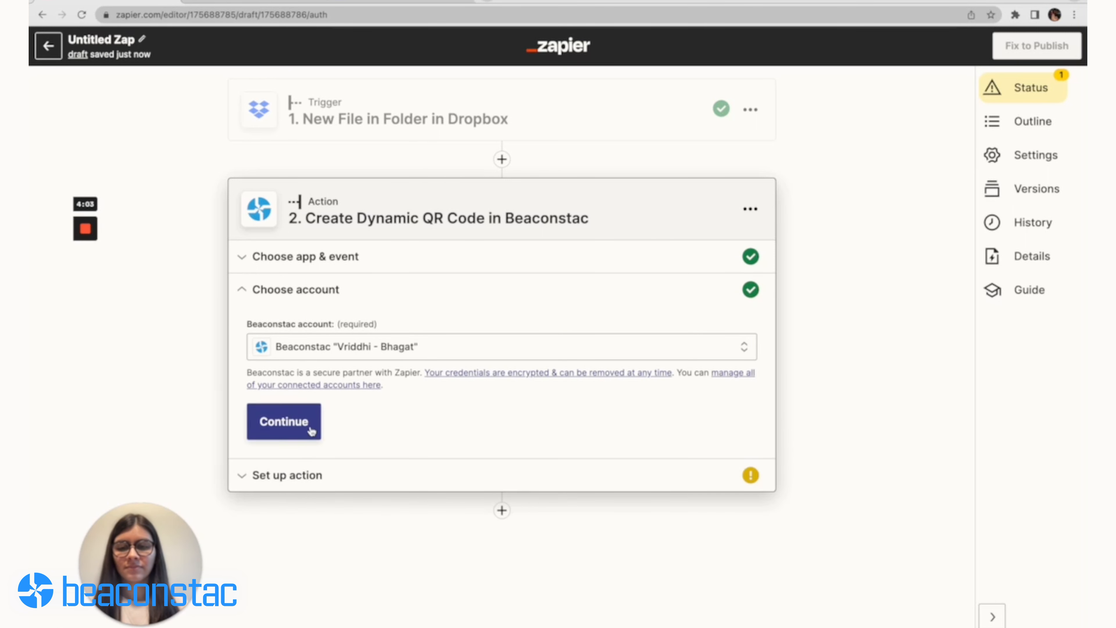
Use the Dropbox File Name as the QR code name and the YouTube design template
click(284, 421)
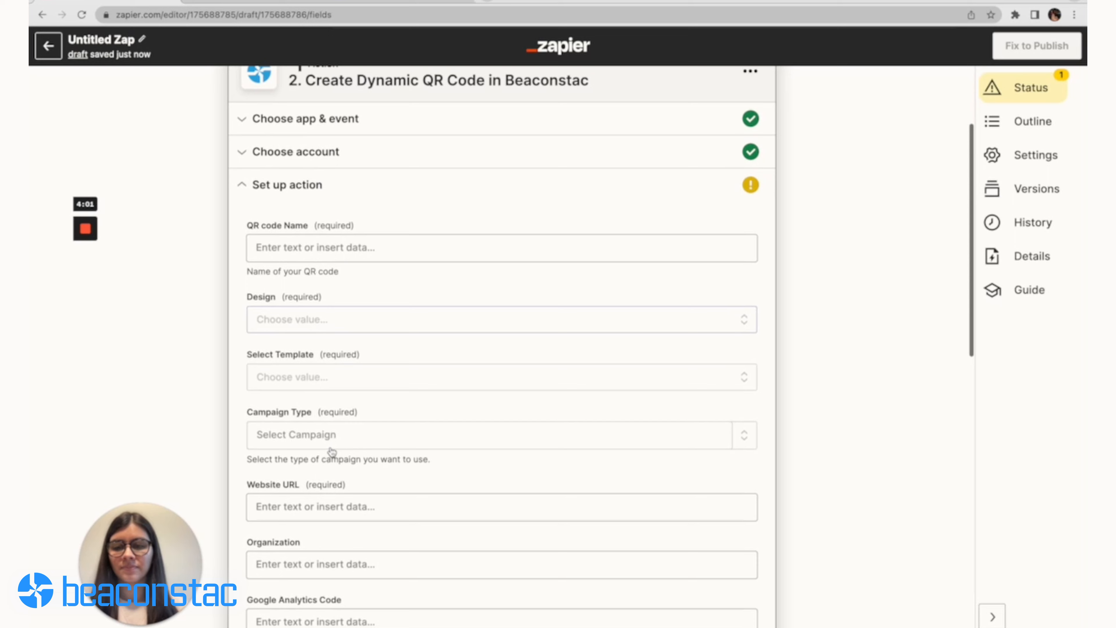
click(501, 247)
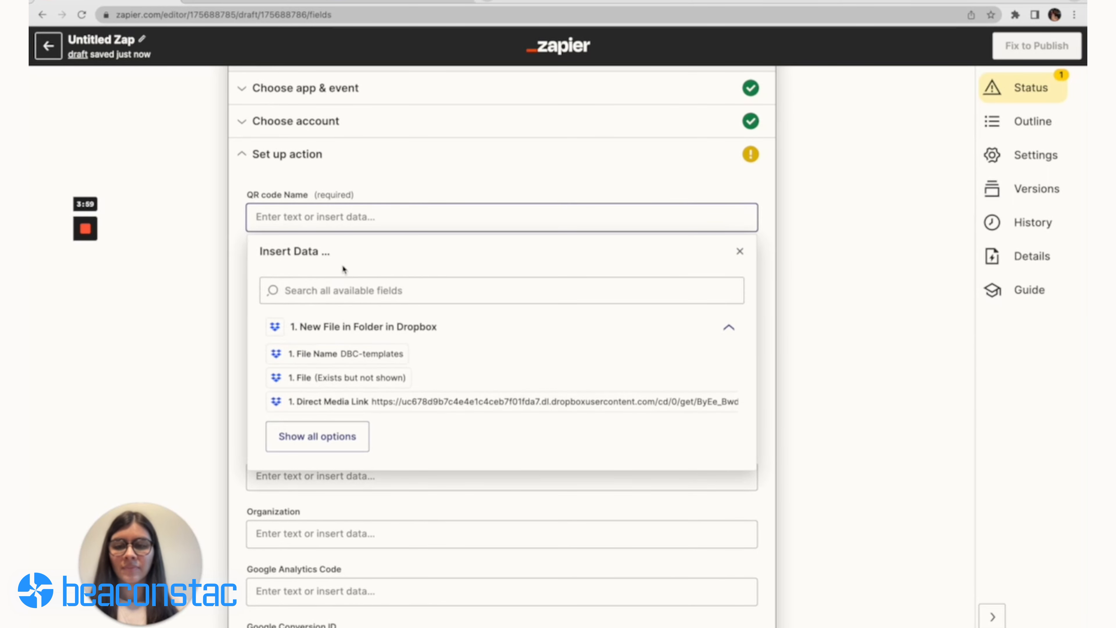
click(344, 354)
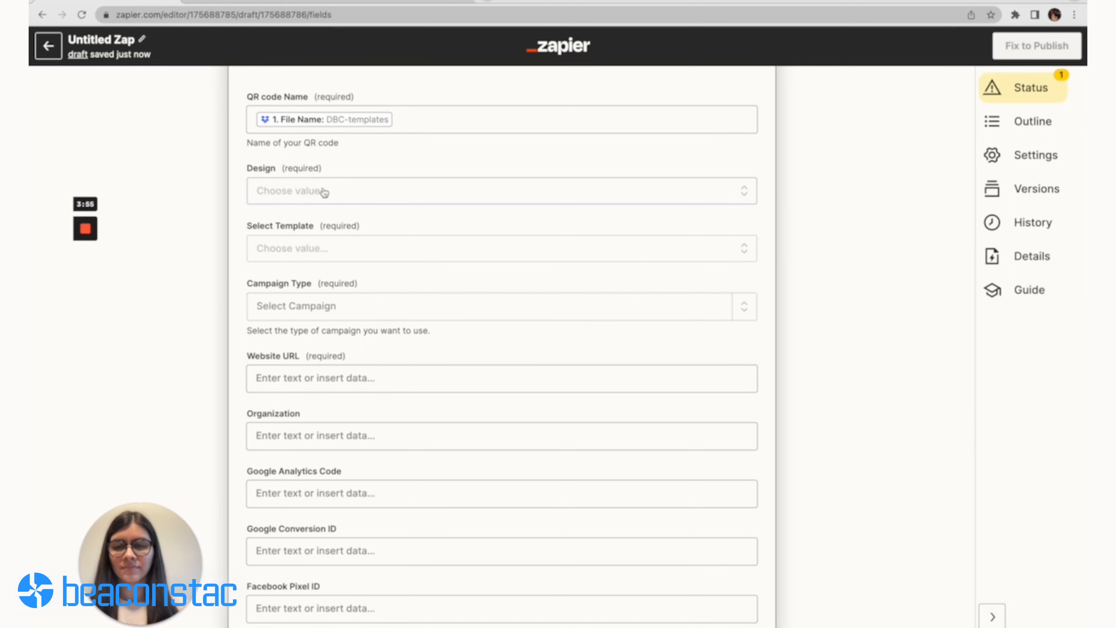
click(501, 190)
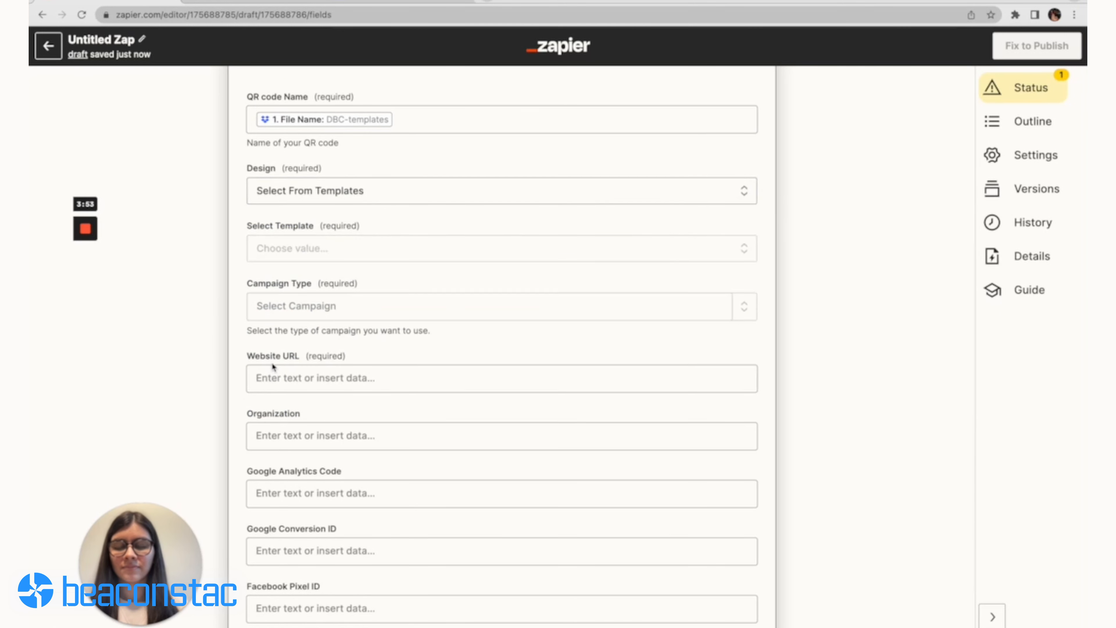
scroll(down, 3)
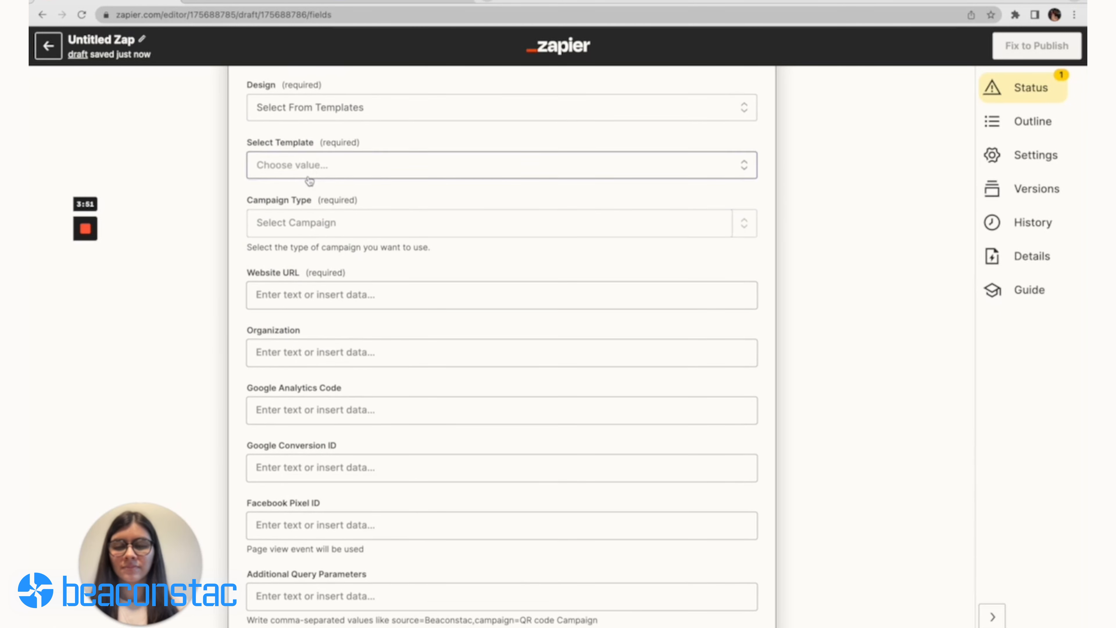
click(500, 164)
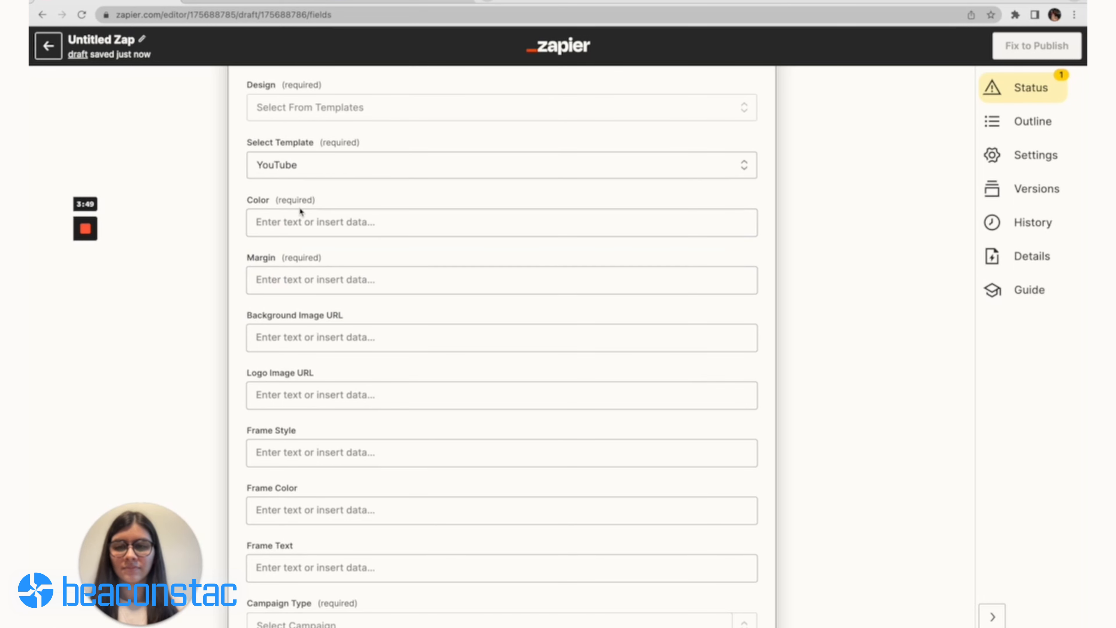
Set campaign type Website URL with the Dropbox Direct Media Link as the website URL
scroll(down, 3)
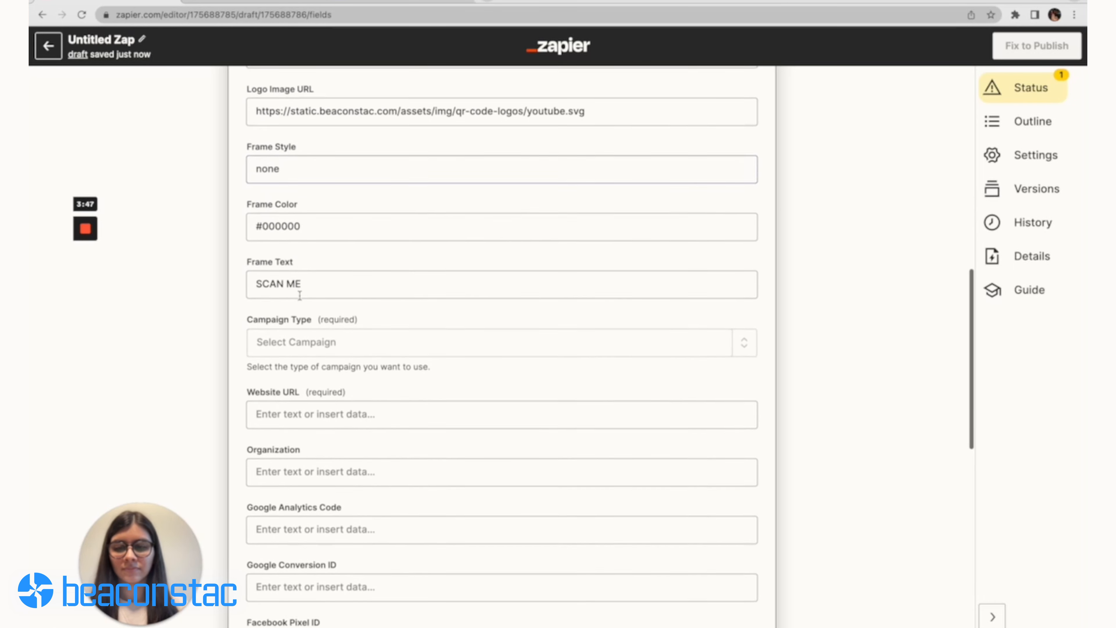
click(498, 342)
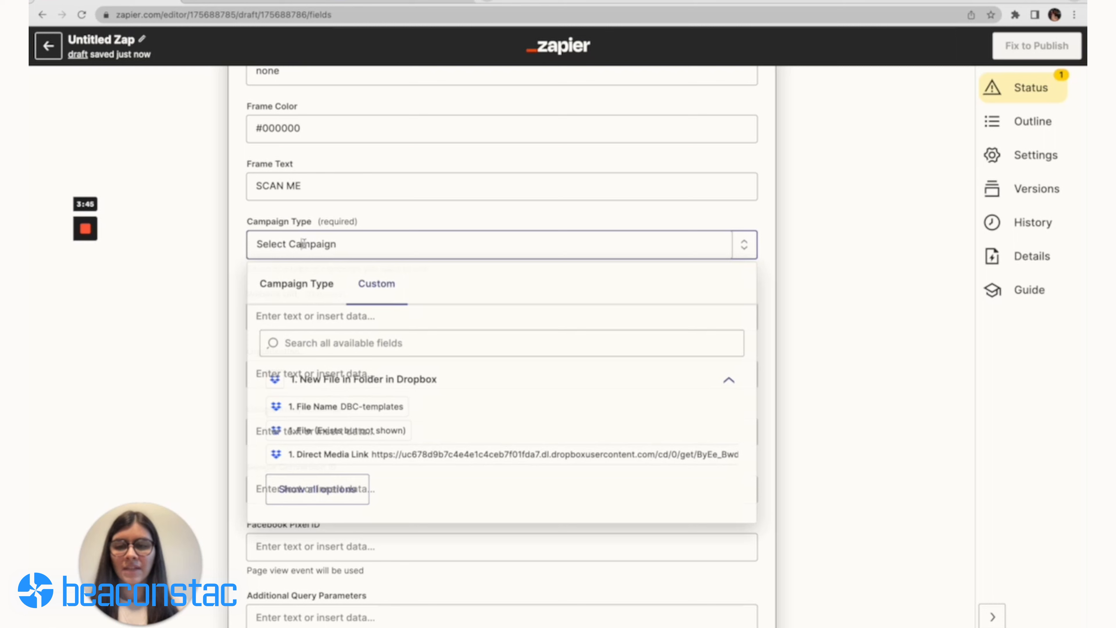
click(498, 243)
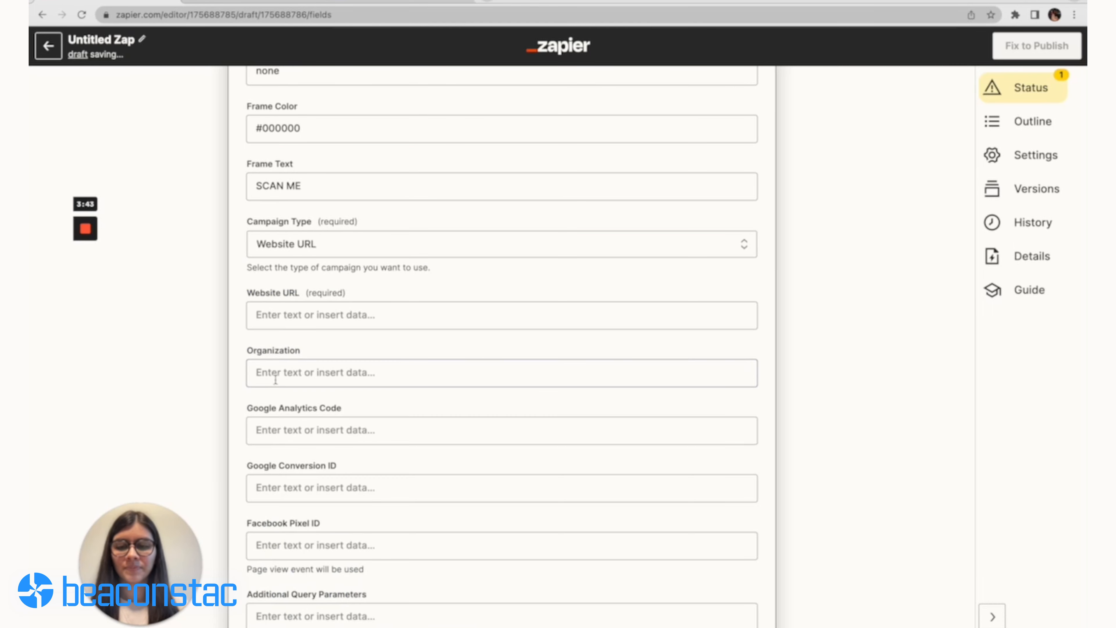
scroll(down, 3)
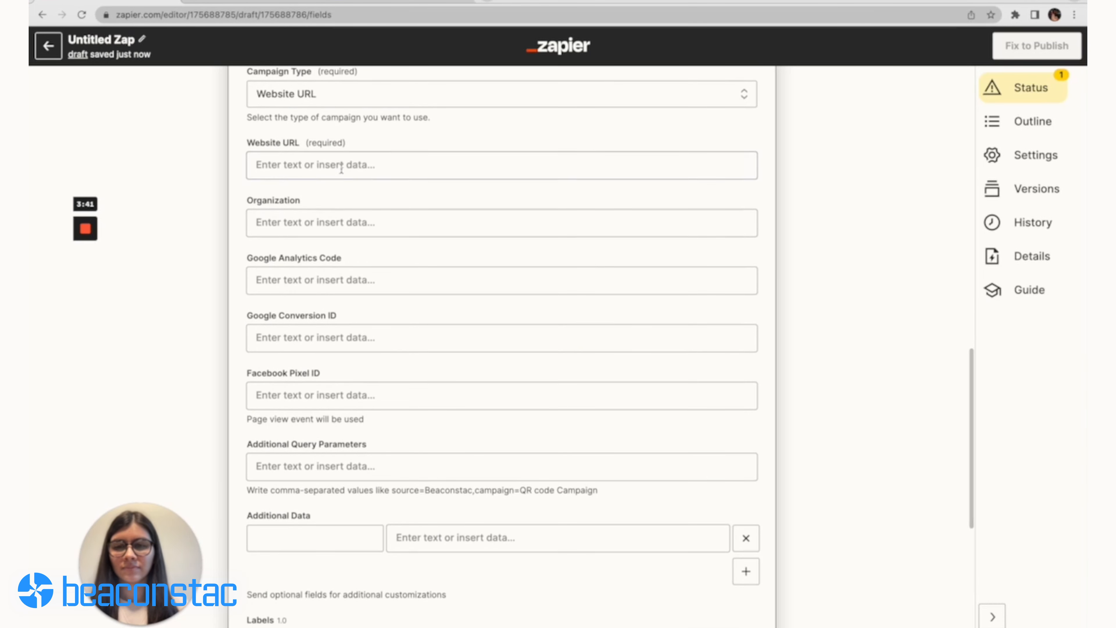
click(501, 165)
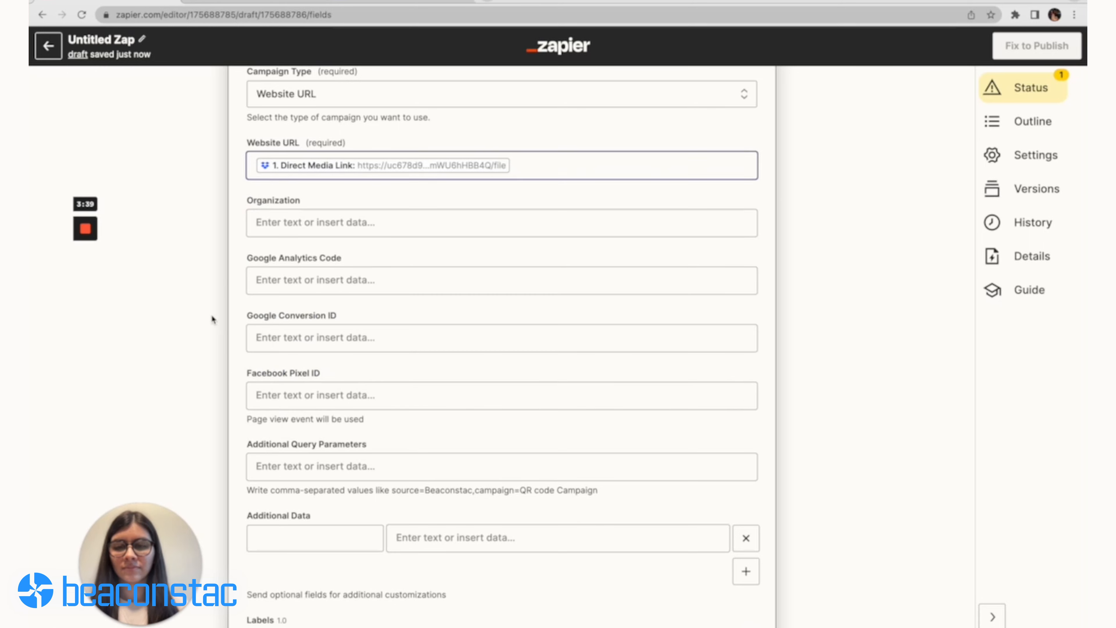
scroll(down, 3)
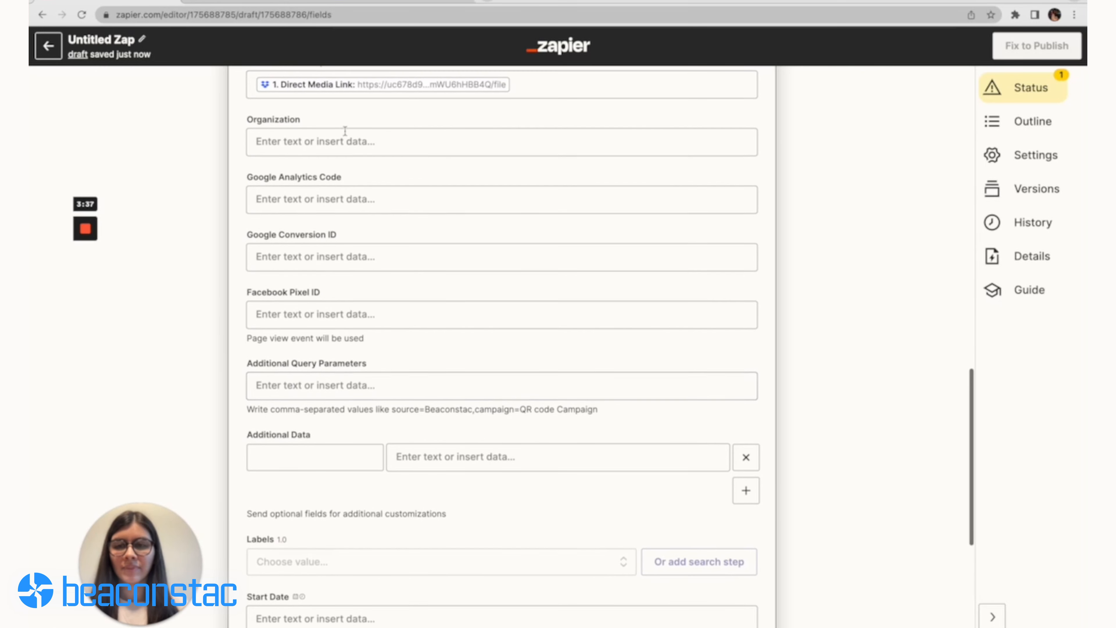
scroll(down, 3)
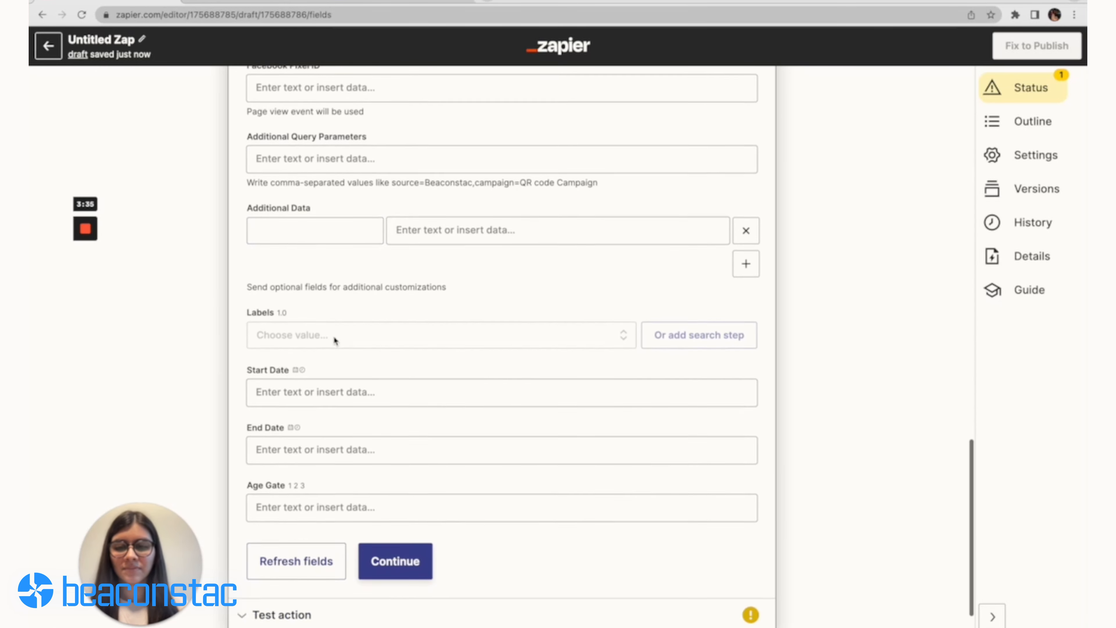
Run Test action and confirm a sample QR code was sent to Beaconstac
click(394, 561)
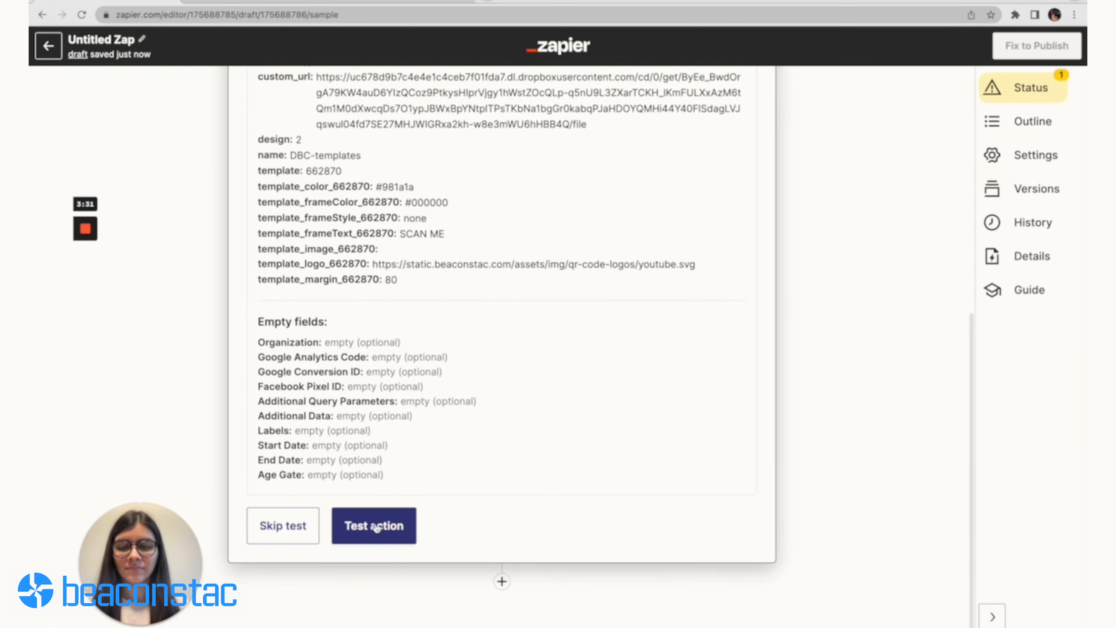
click(373, 525)
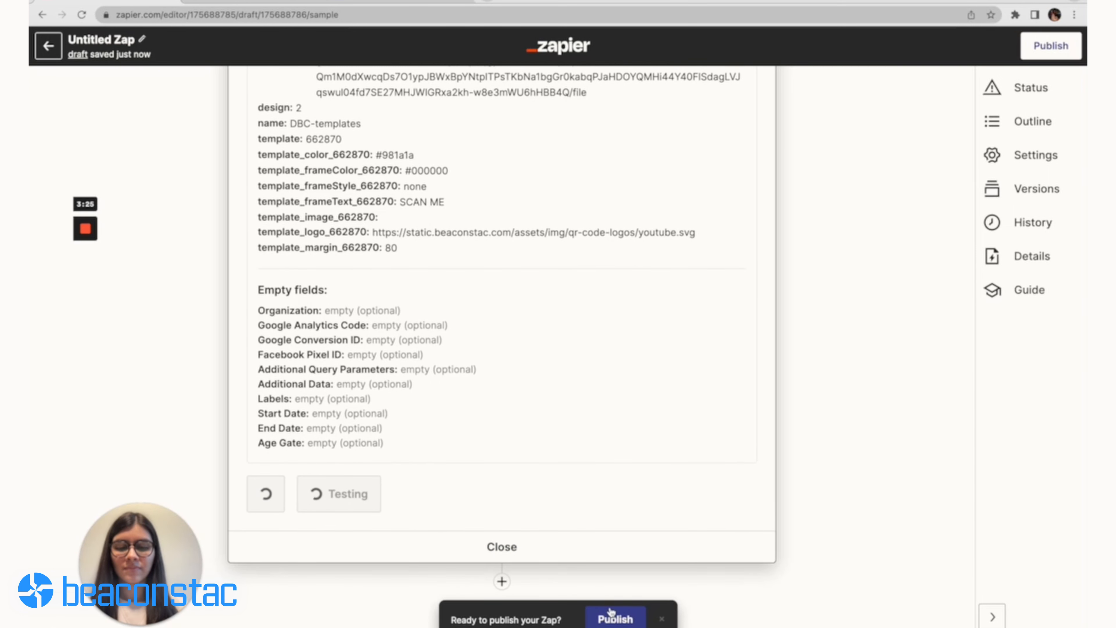
click(615, 617)
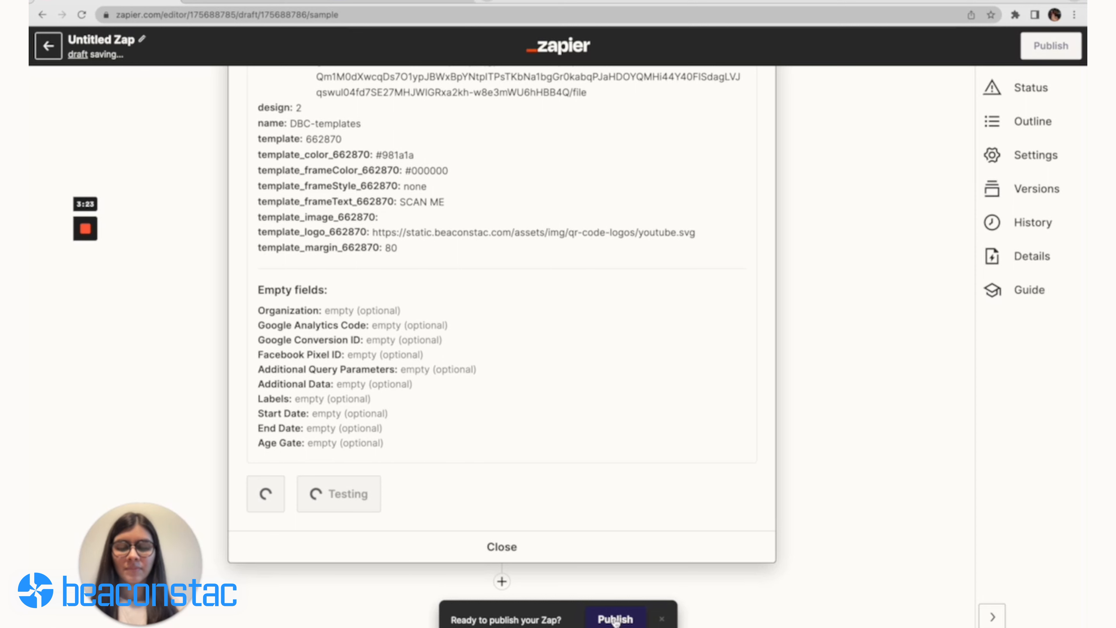
click(615, 616)
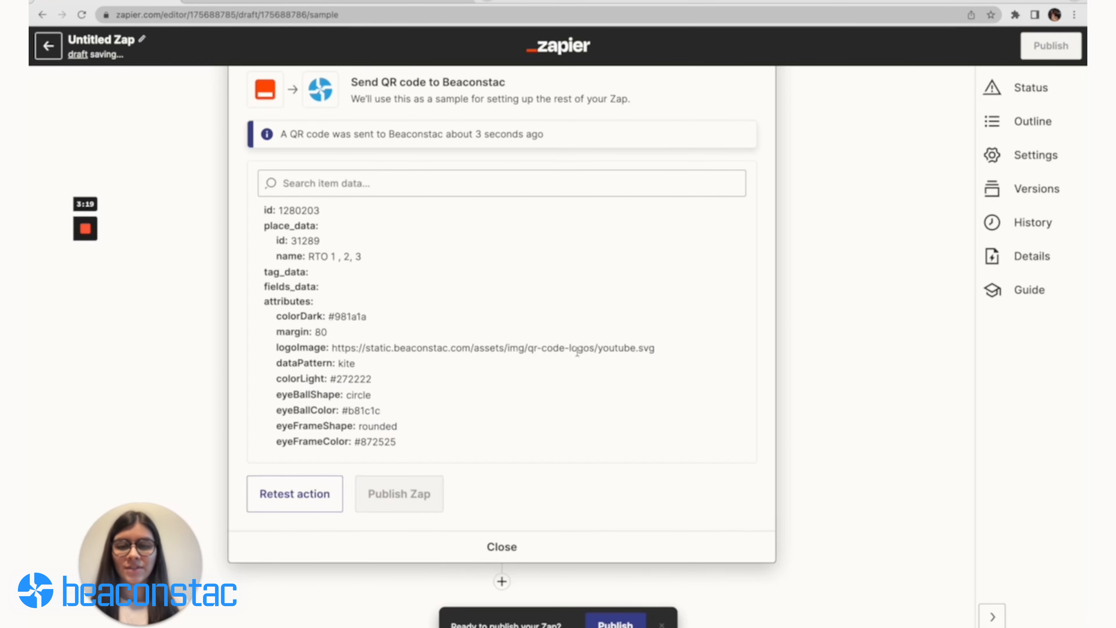
click(615, 623)
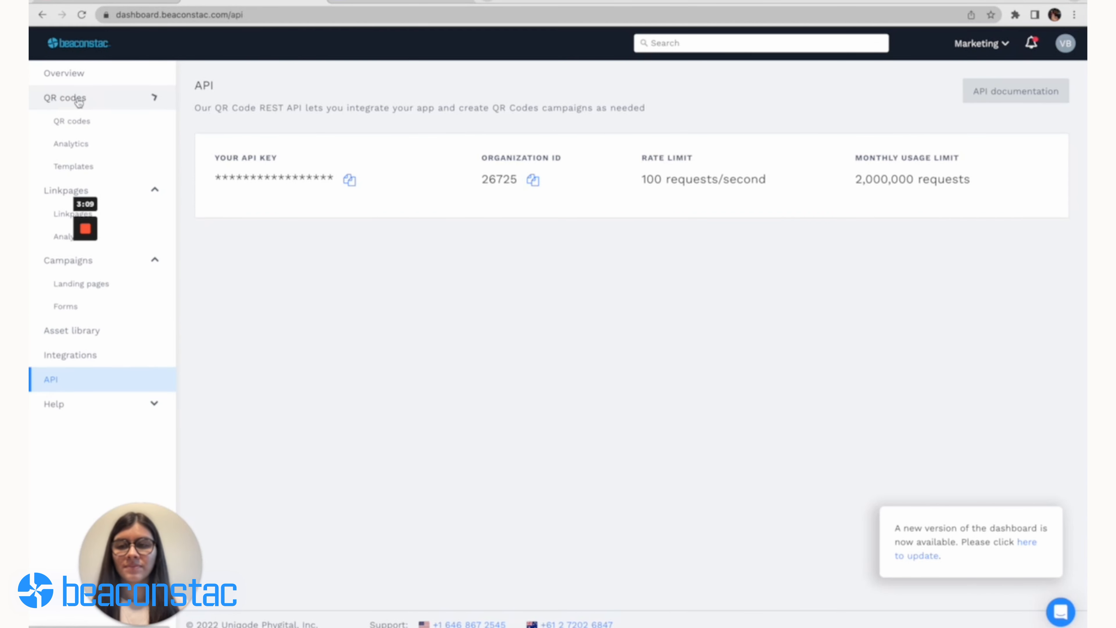
Open the Beaconstac QR codes list showing the newly created code on top
click(71, 120)
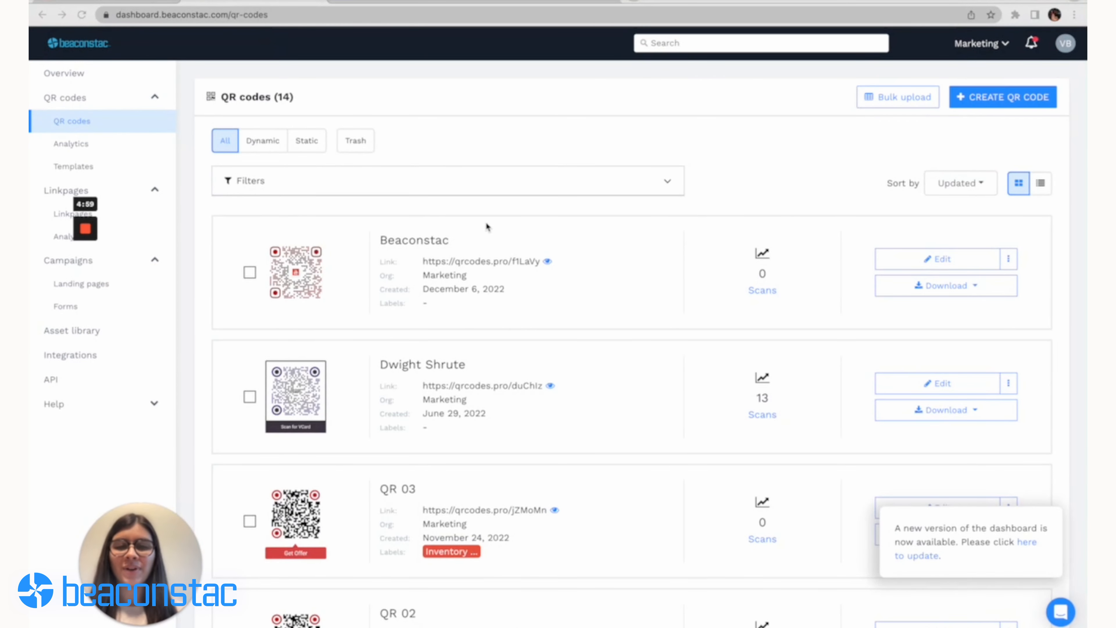
mouse_move(258, 206)
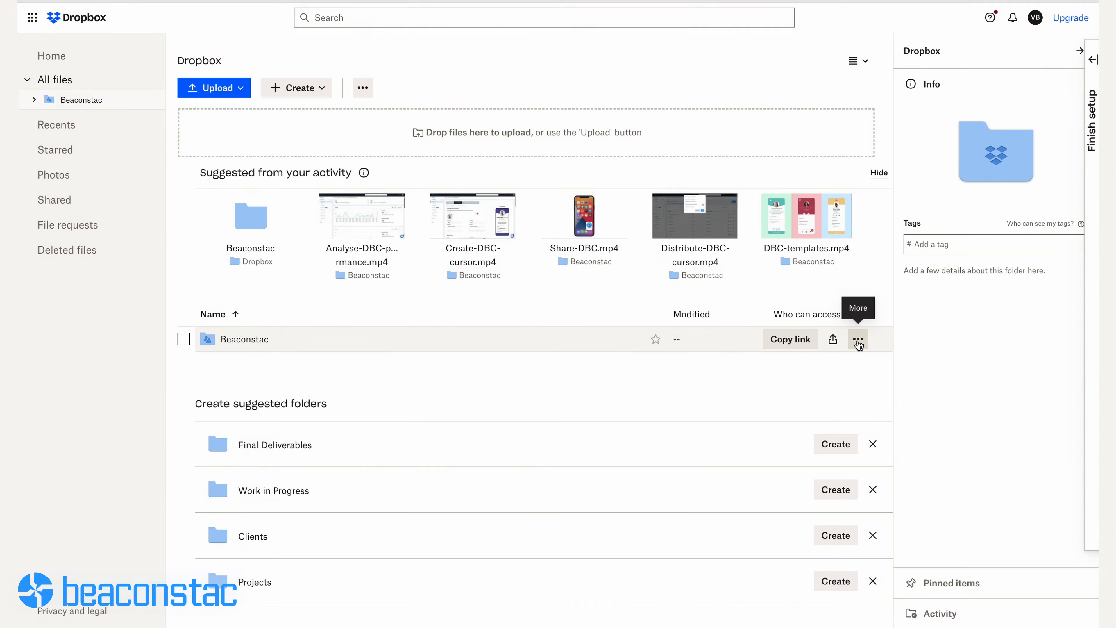
Copy the sharing link of the Beaconstac folder in Dropbox
click(858, 339)
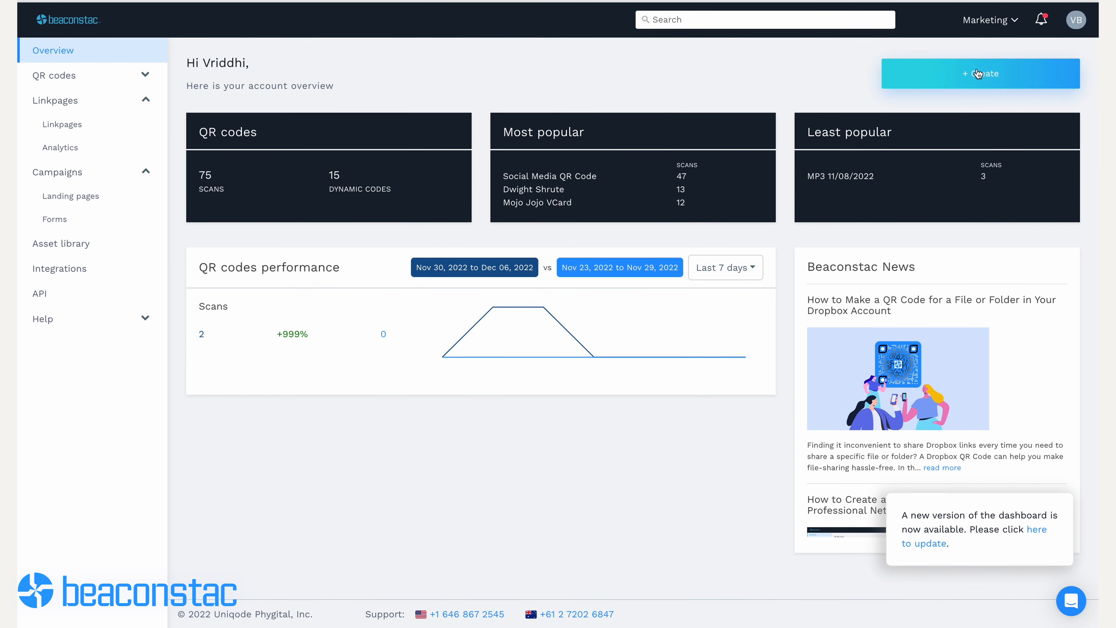
Start a new Website QR code pointing to the Dropbox folder link
click(980, 74)
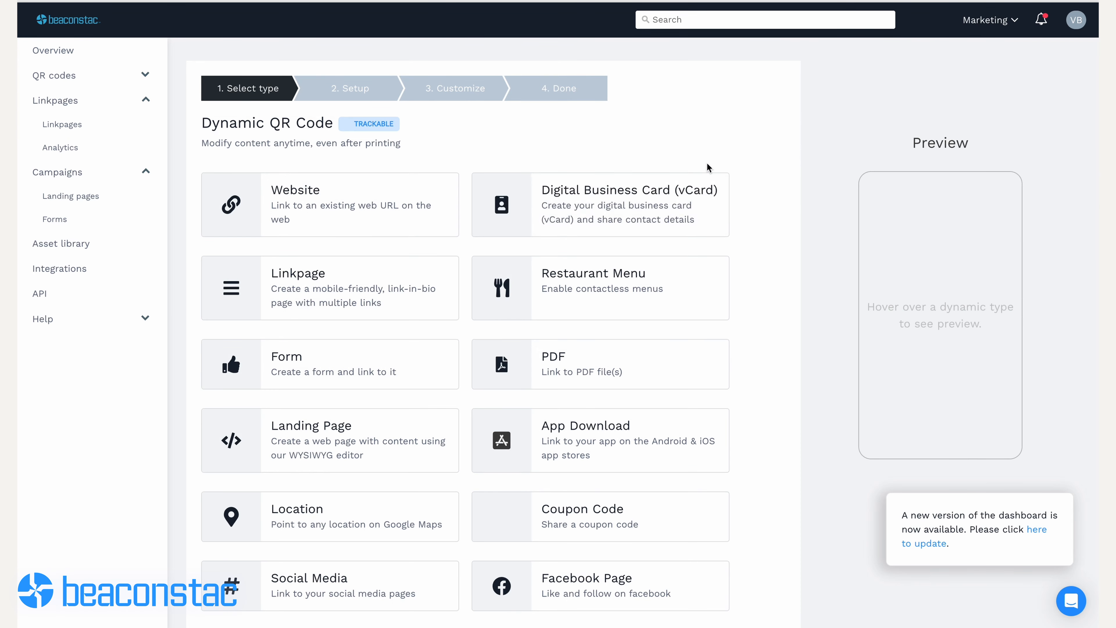
click(329, 204)
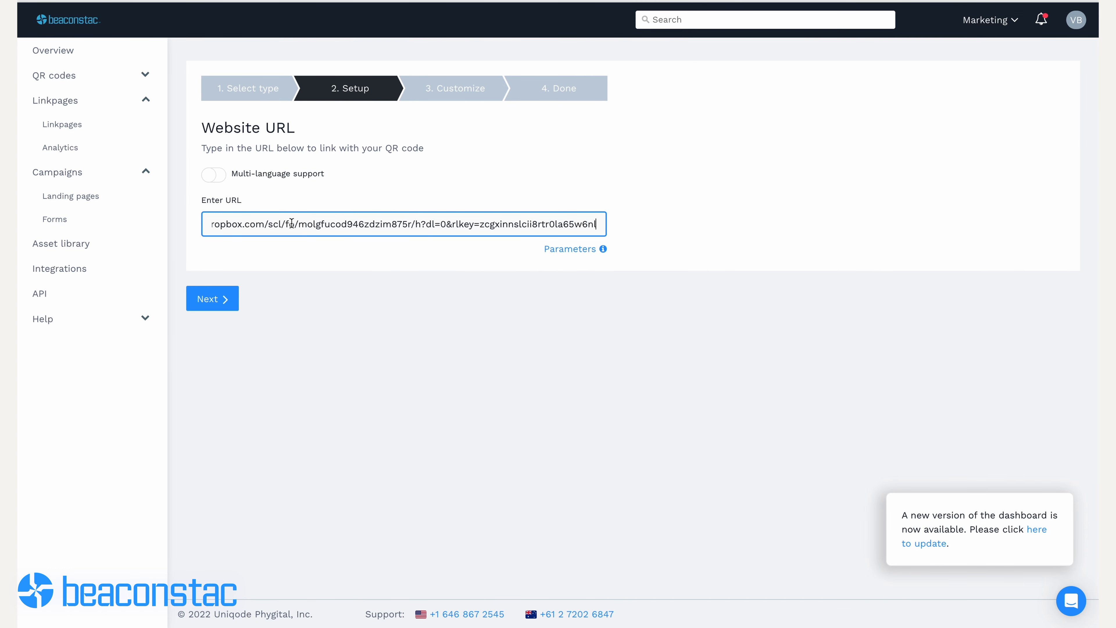
click(212, 298)
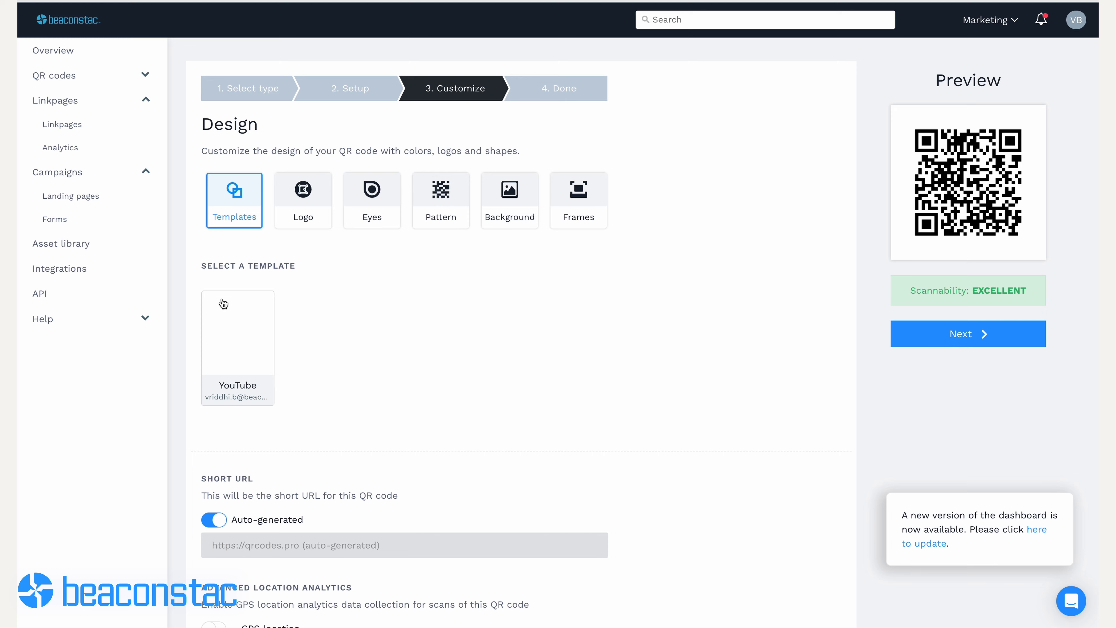
Customize the design via Eyes and Frames with a purple SCAN ME frame, then generate the code
click(372, 200)
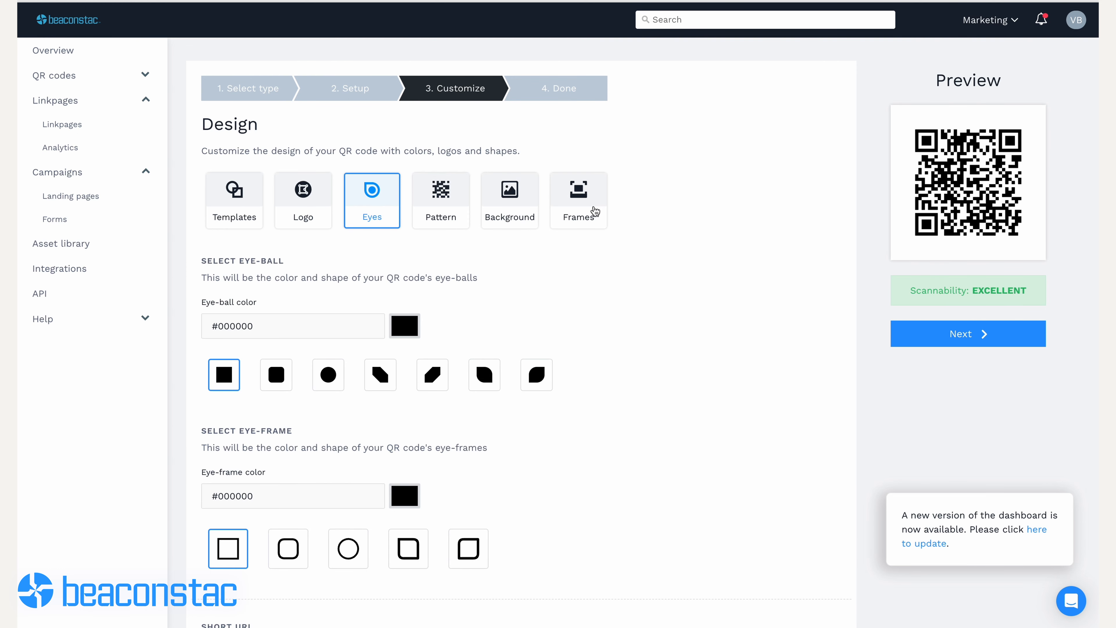
click(578, 201)
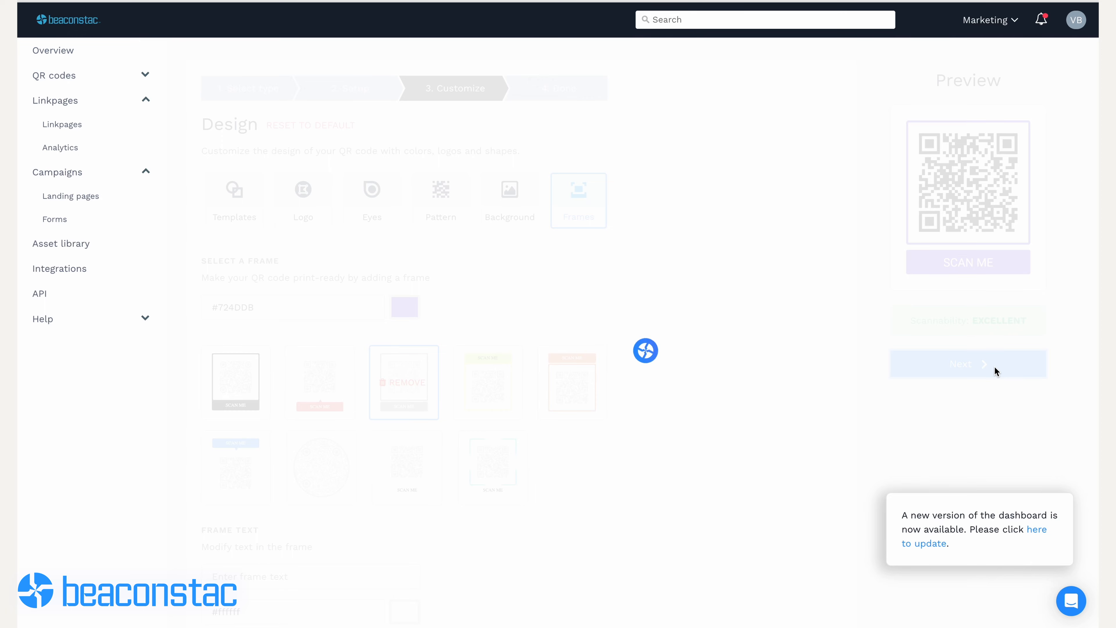
click(967, 363)
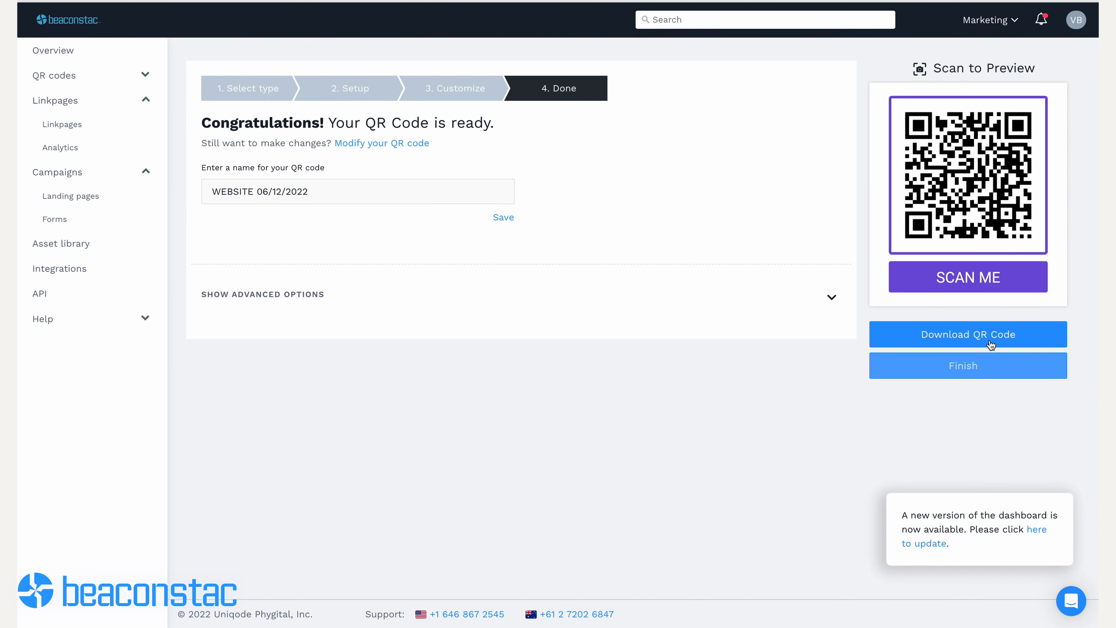